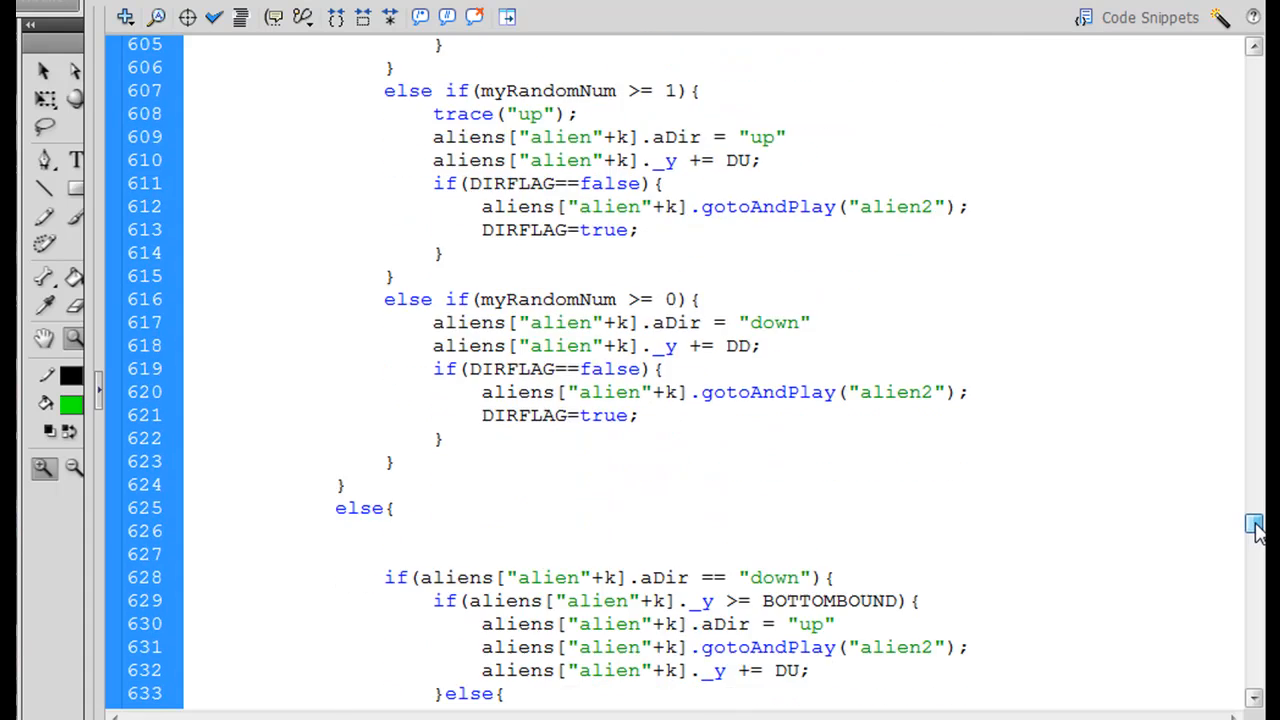
# Scroll to the aDir direction checks near line 459 and start a new line in the rightward branch
pyautogui.scroll(-3)
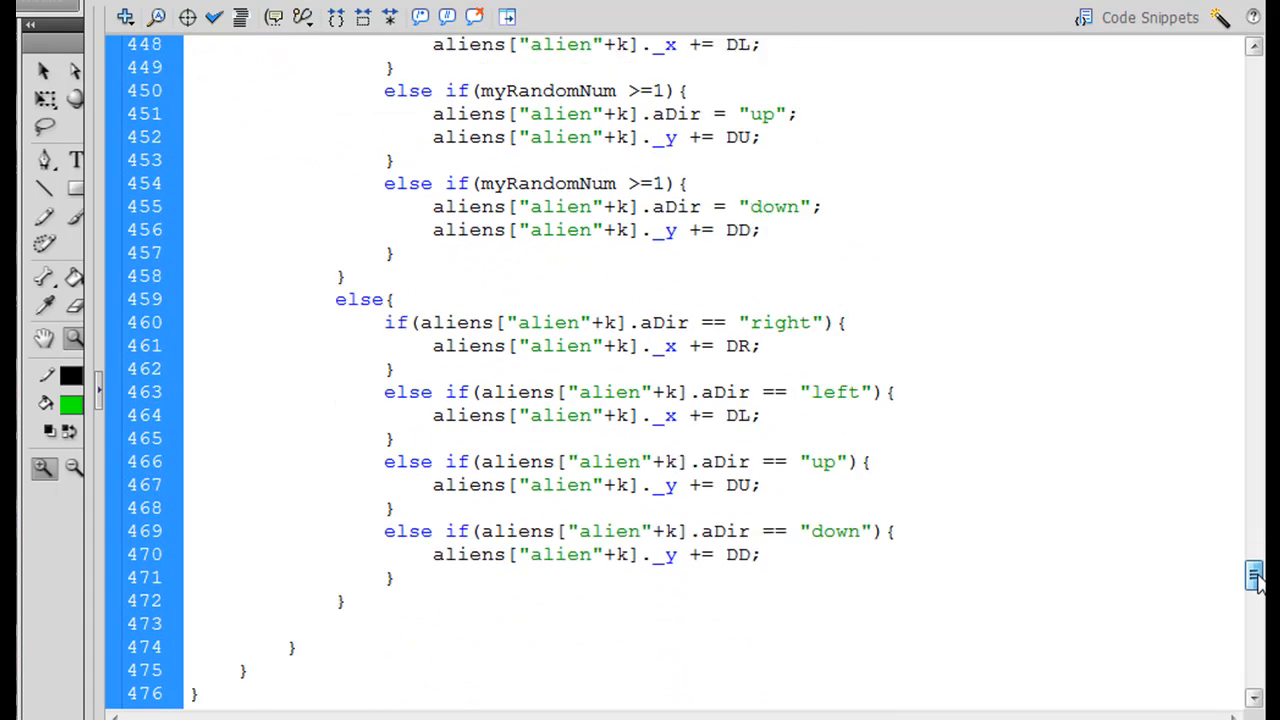
pyautogui.scroll(-3)
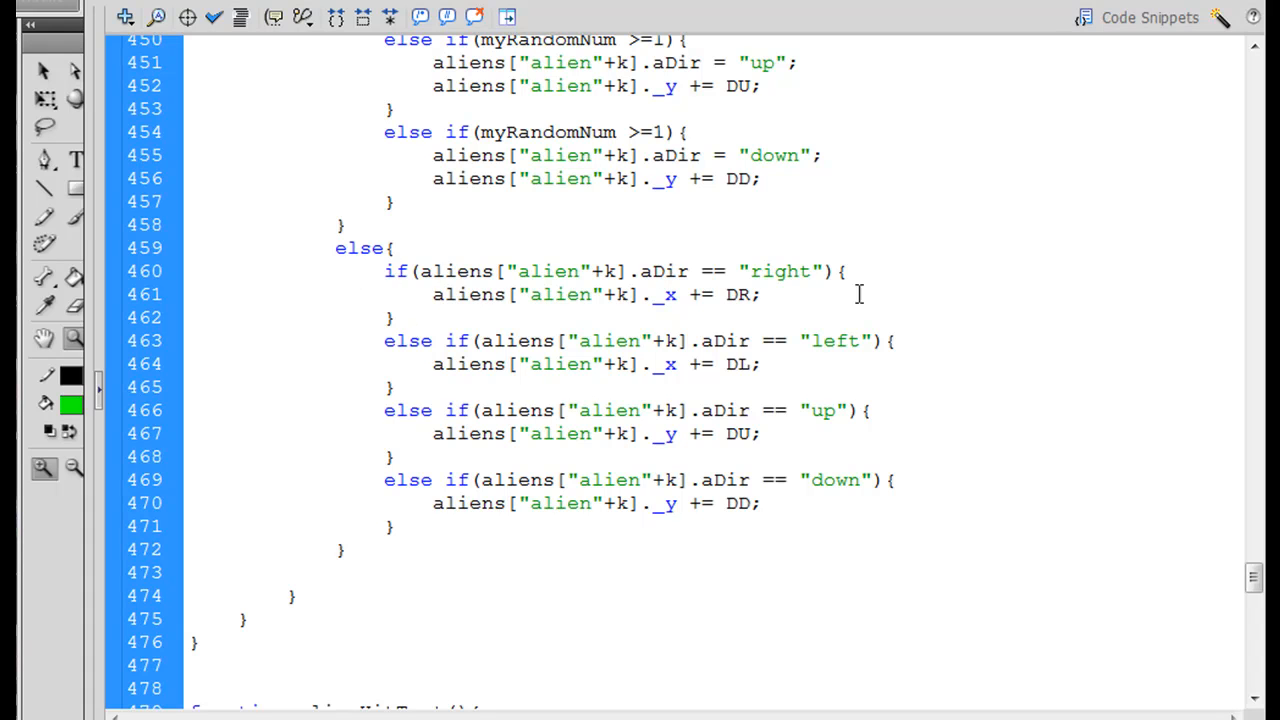
pyautogui.click(845, 271)
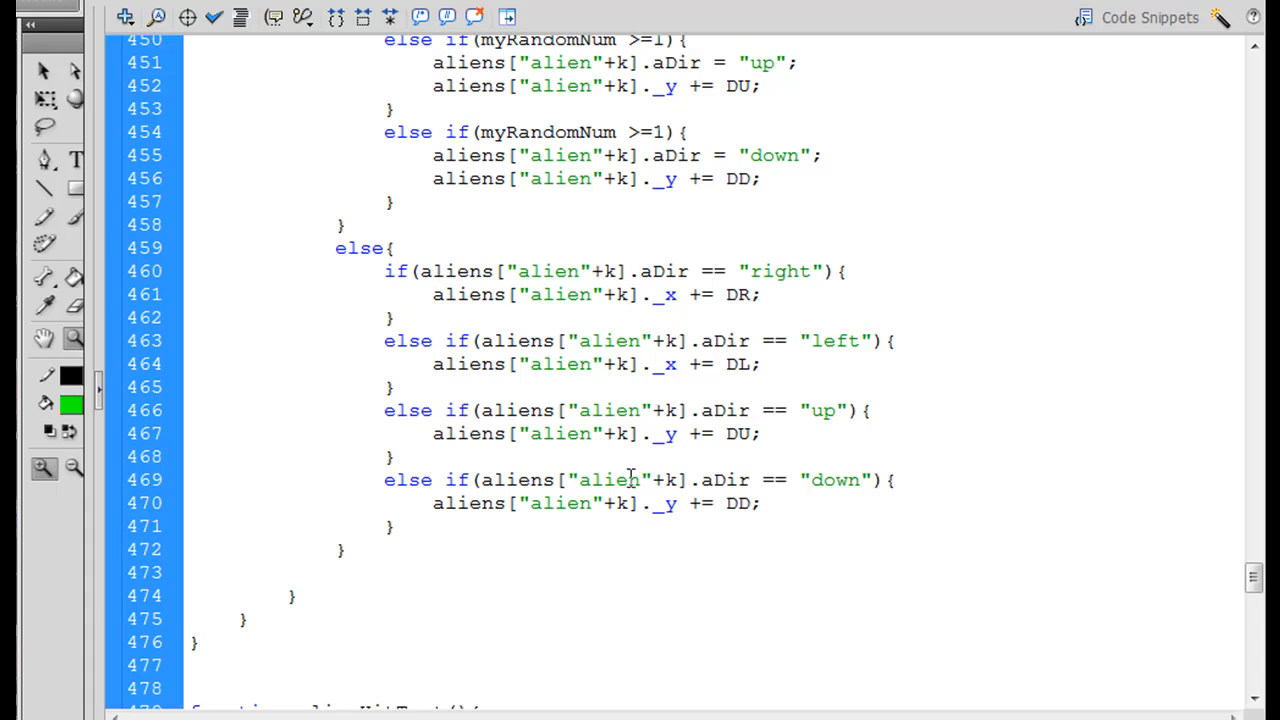
pyautogui.click(846, 271)
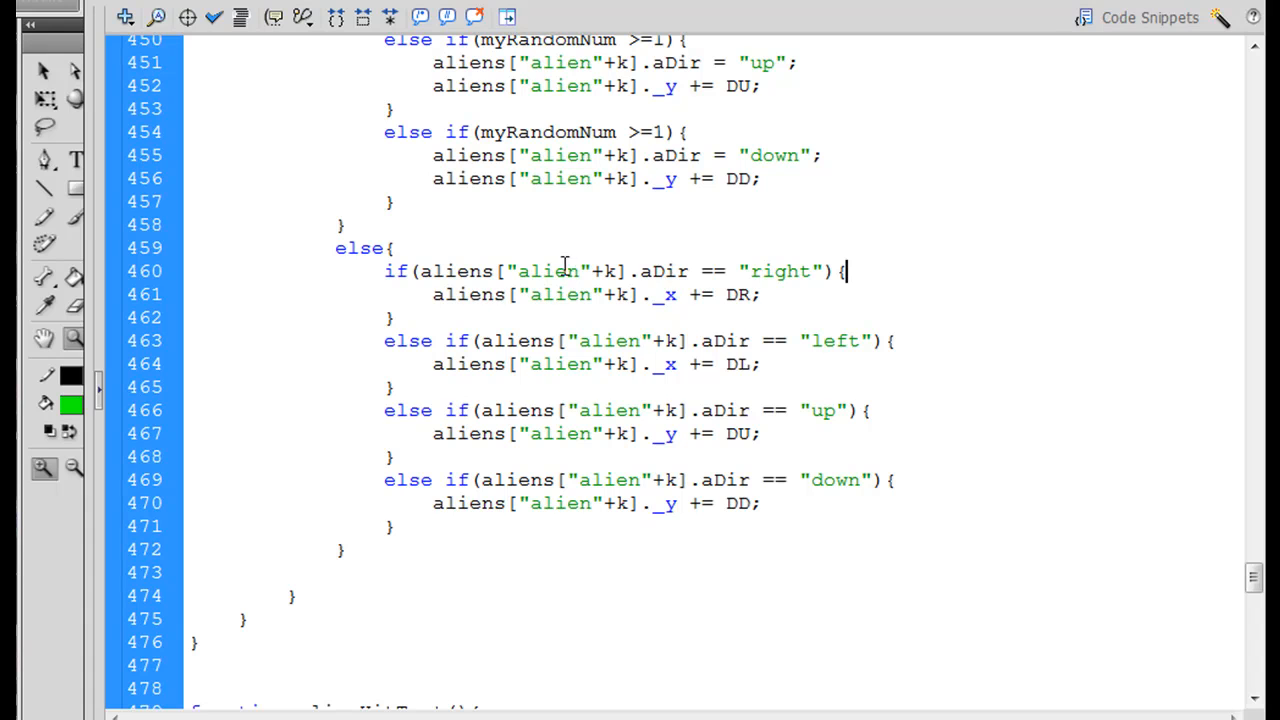
pyautogui.moveTo(850, 328)
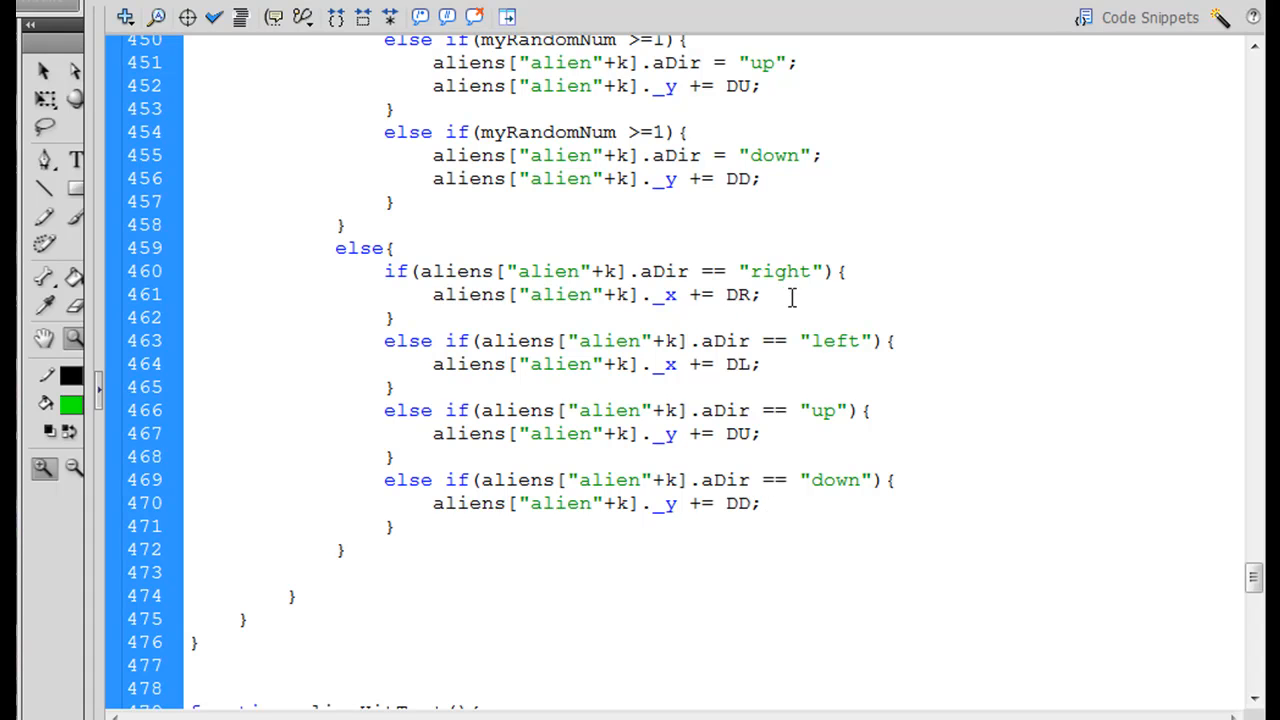
pyautogui.doubleClick(738, 294)
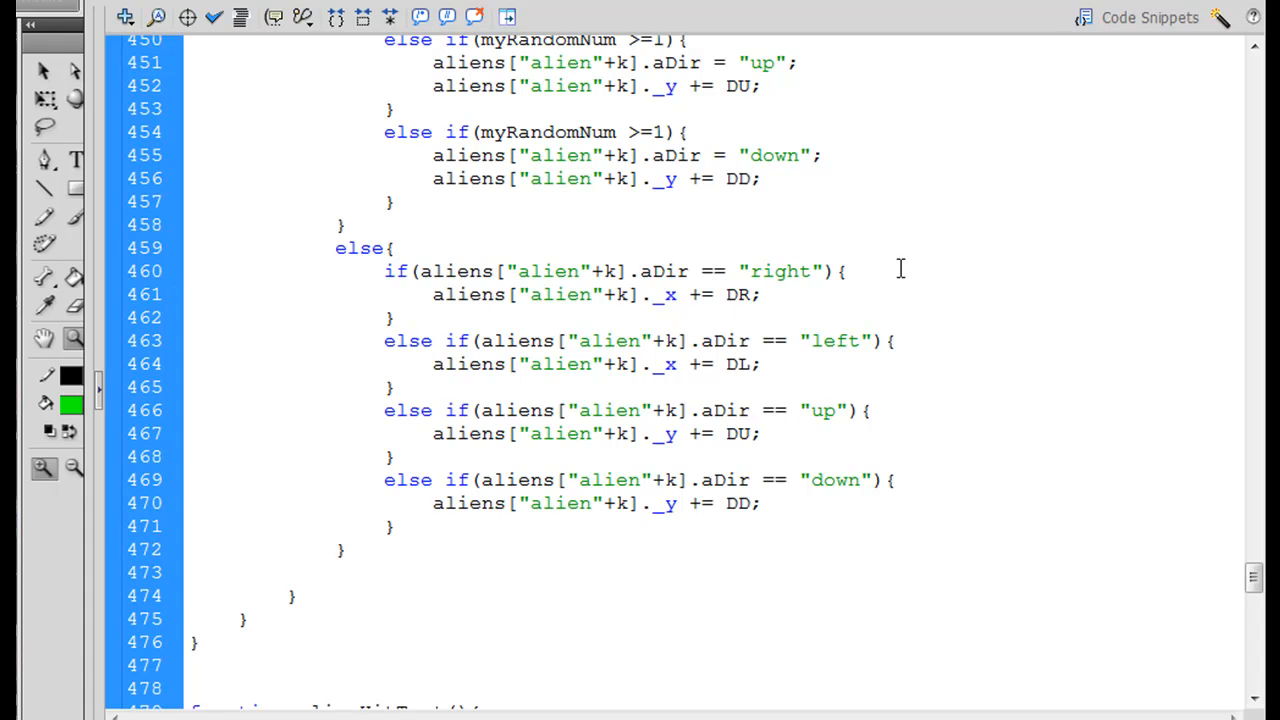
# Add an empty if(){ } above the _x += DR line and wrap that line in else{ }
pyautogui.write('if')
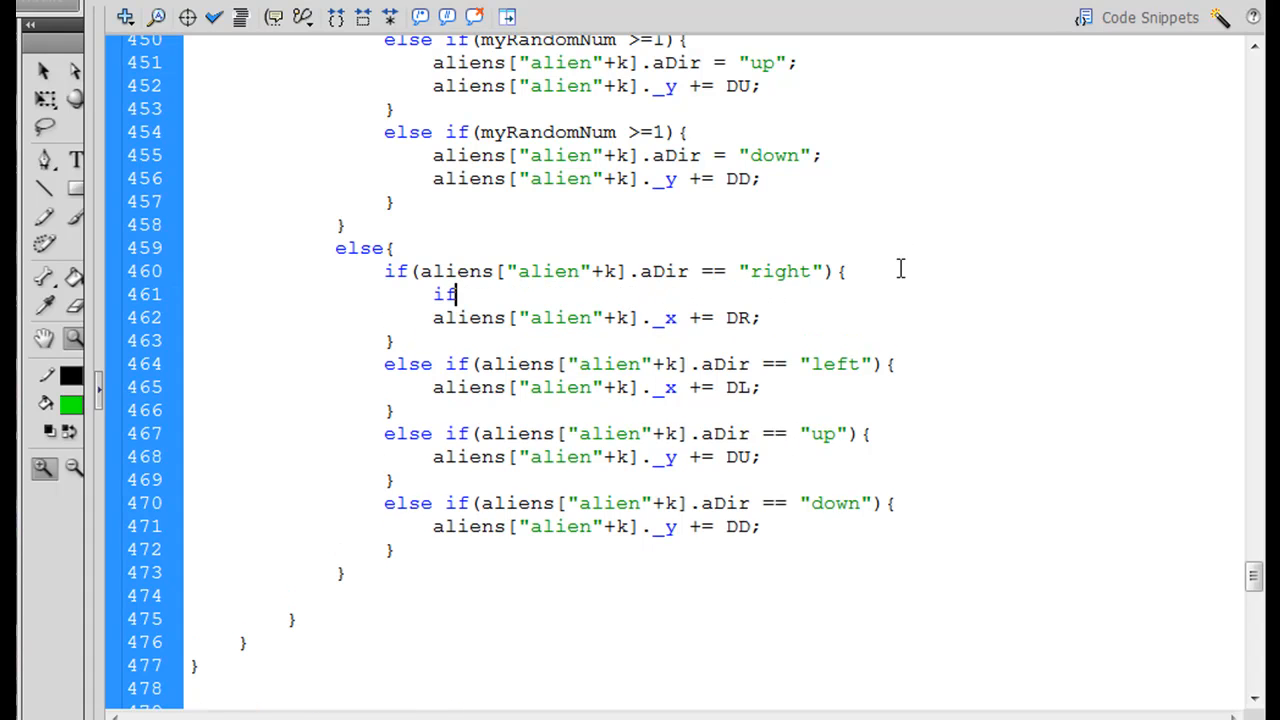
pyautogui.write('(){')
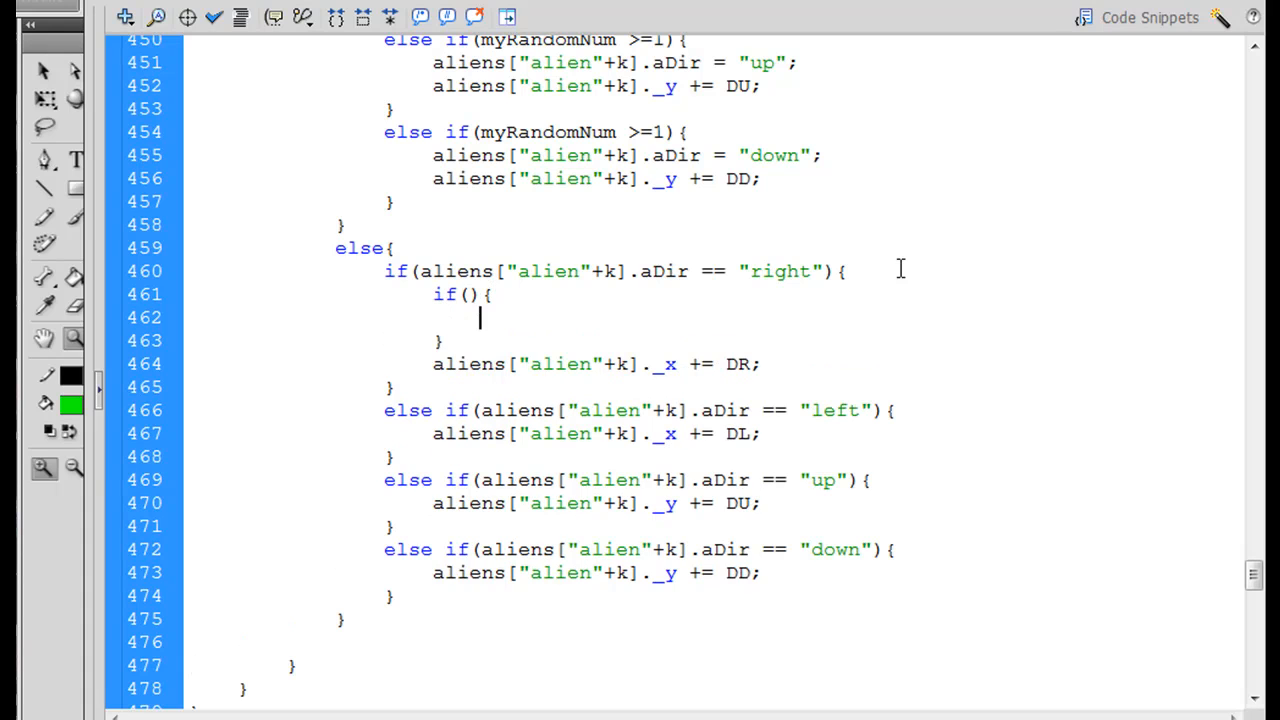
pyautogui.click(432, 364)
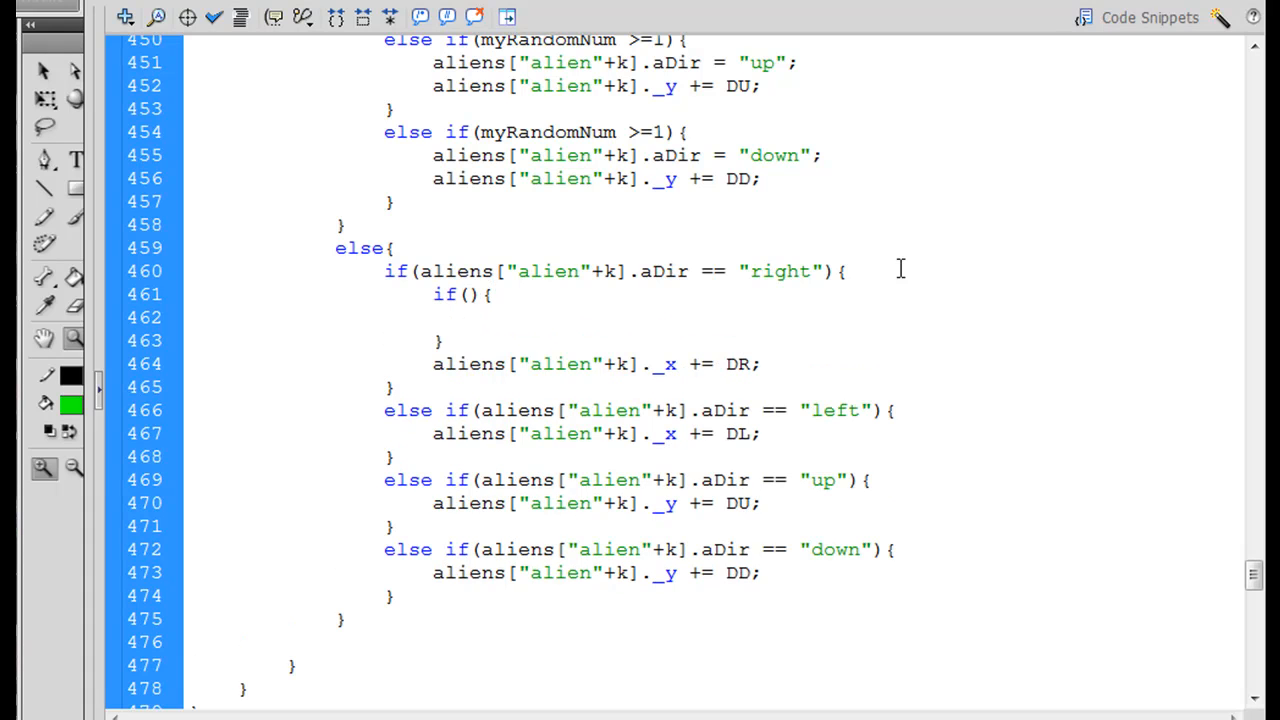
pyautogui.write('else')
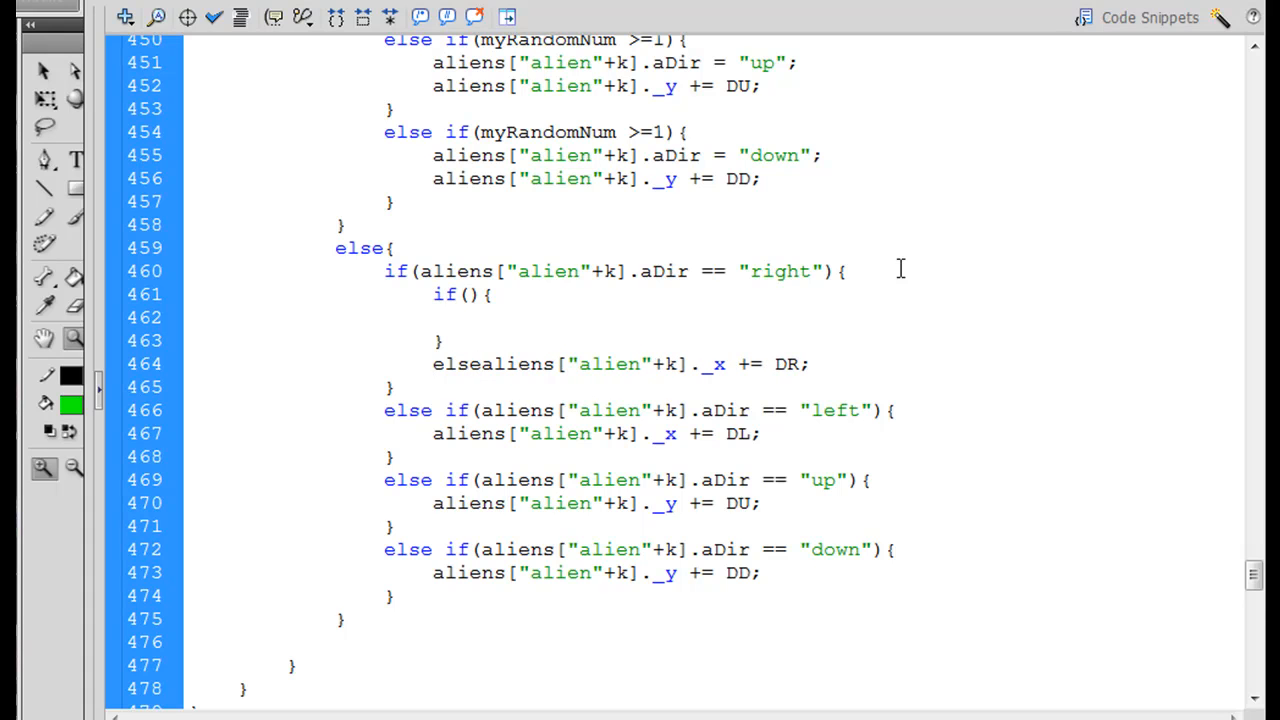
pyautogui.write('{')
pyautogui.write('}')
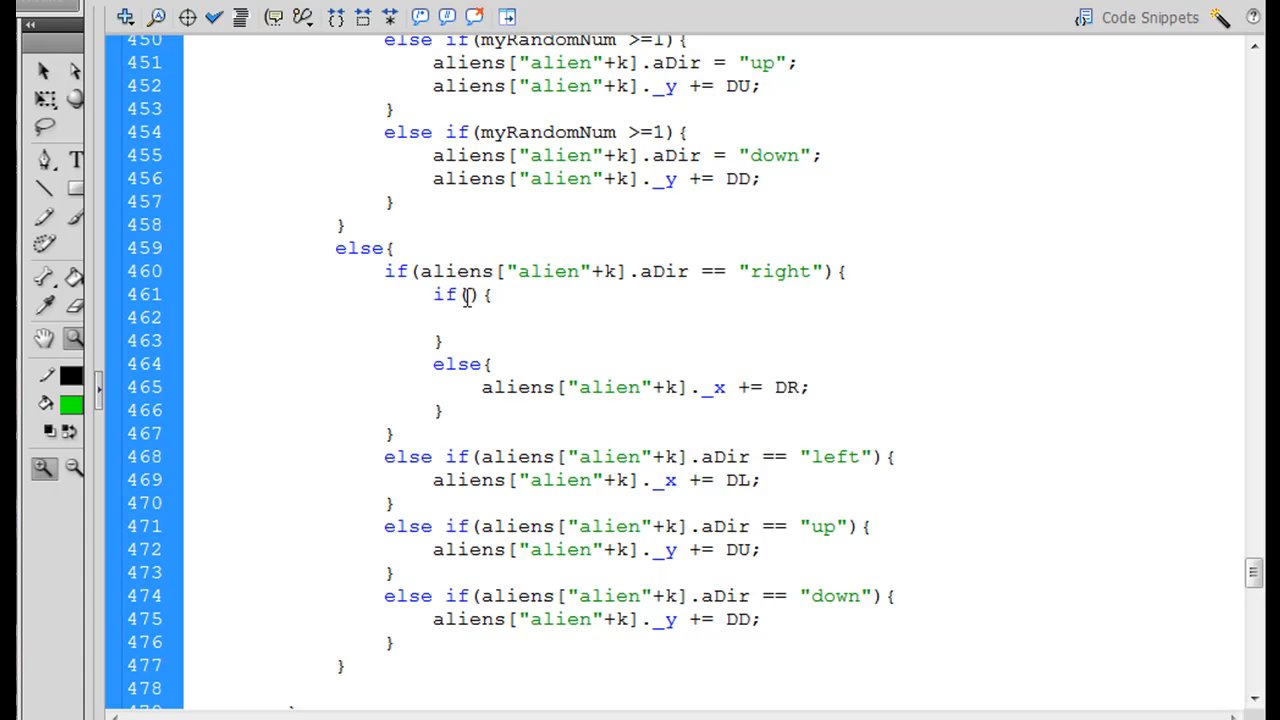
# Fill the empty if condition with aliens["alien"+k]._x >= RIGHTBOUND
pyautogui.click(480, 317)
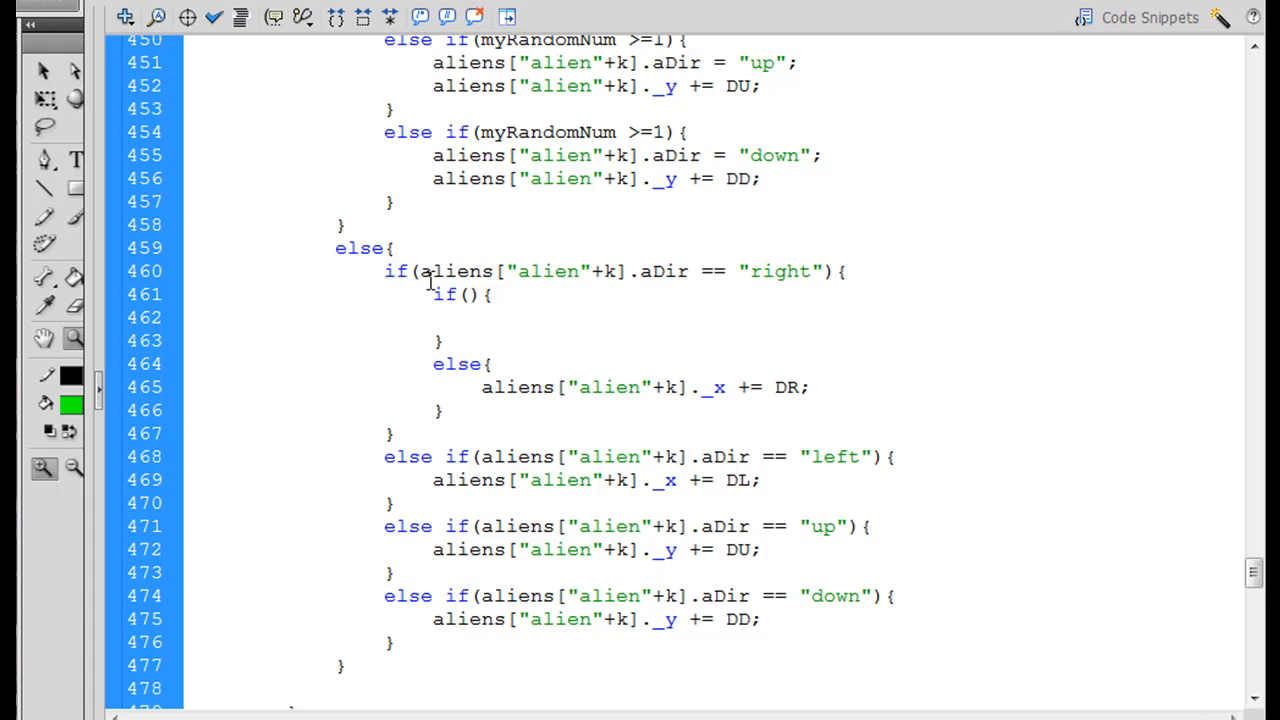
pyautogui.doubleClick(520, 271)
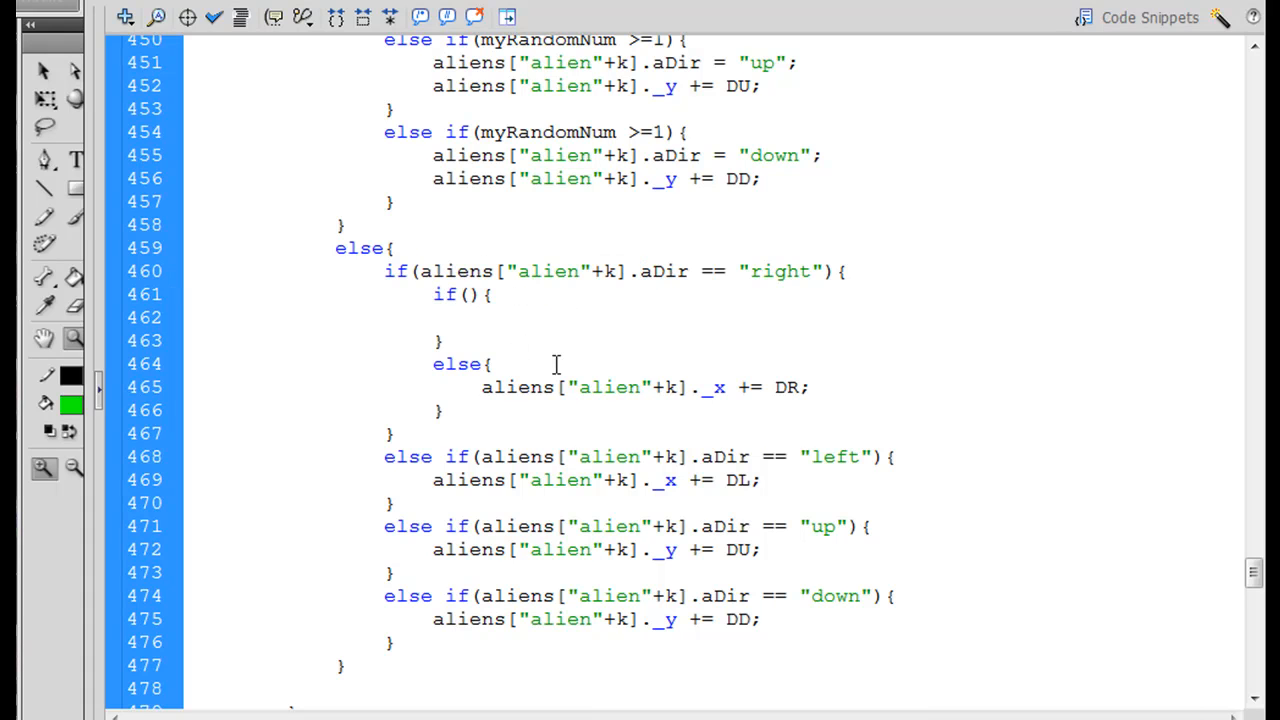
pyautogui.write('aliens["alien"+k].')
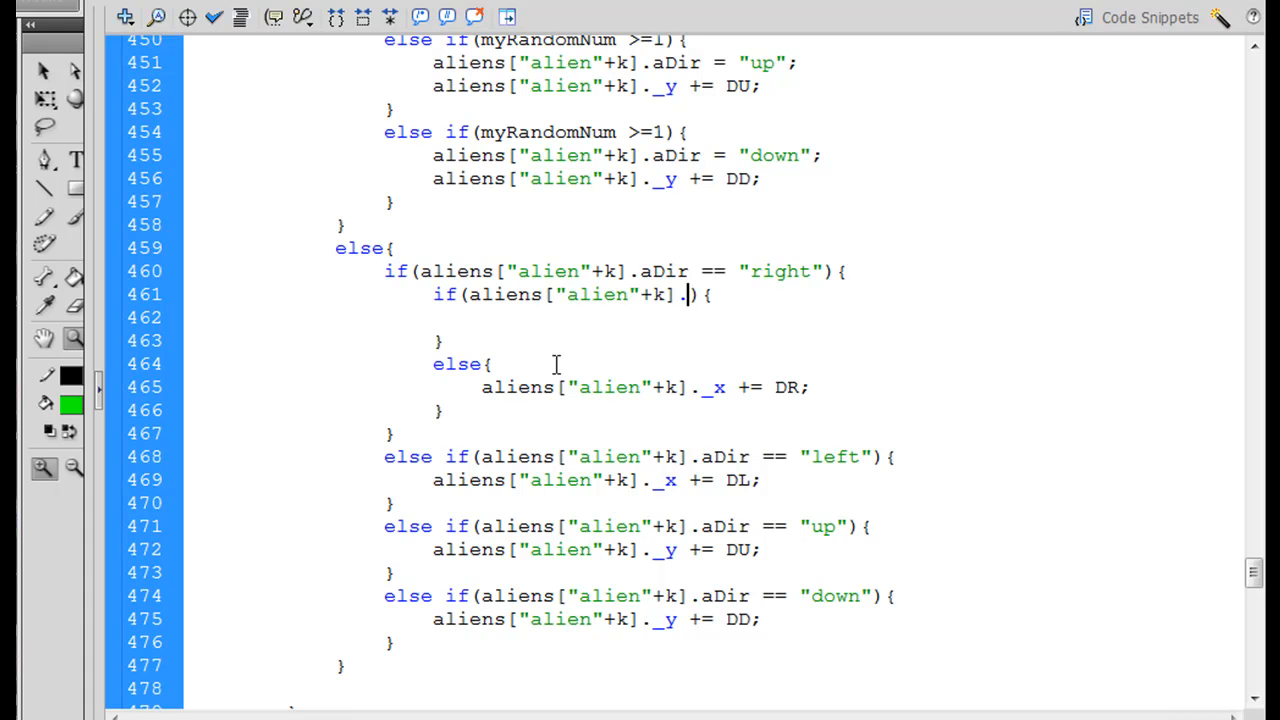
pyautogui.write('_x')
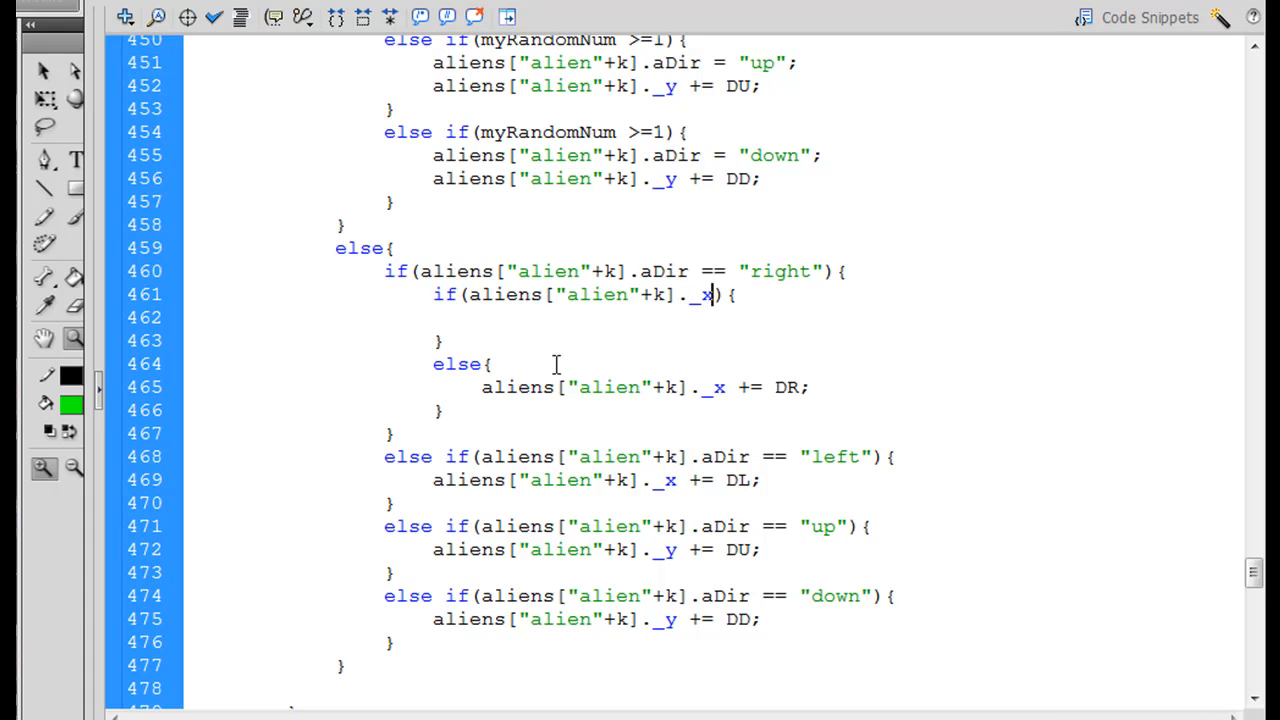
pyautogui.write('>= RIGH')
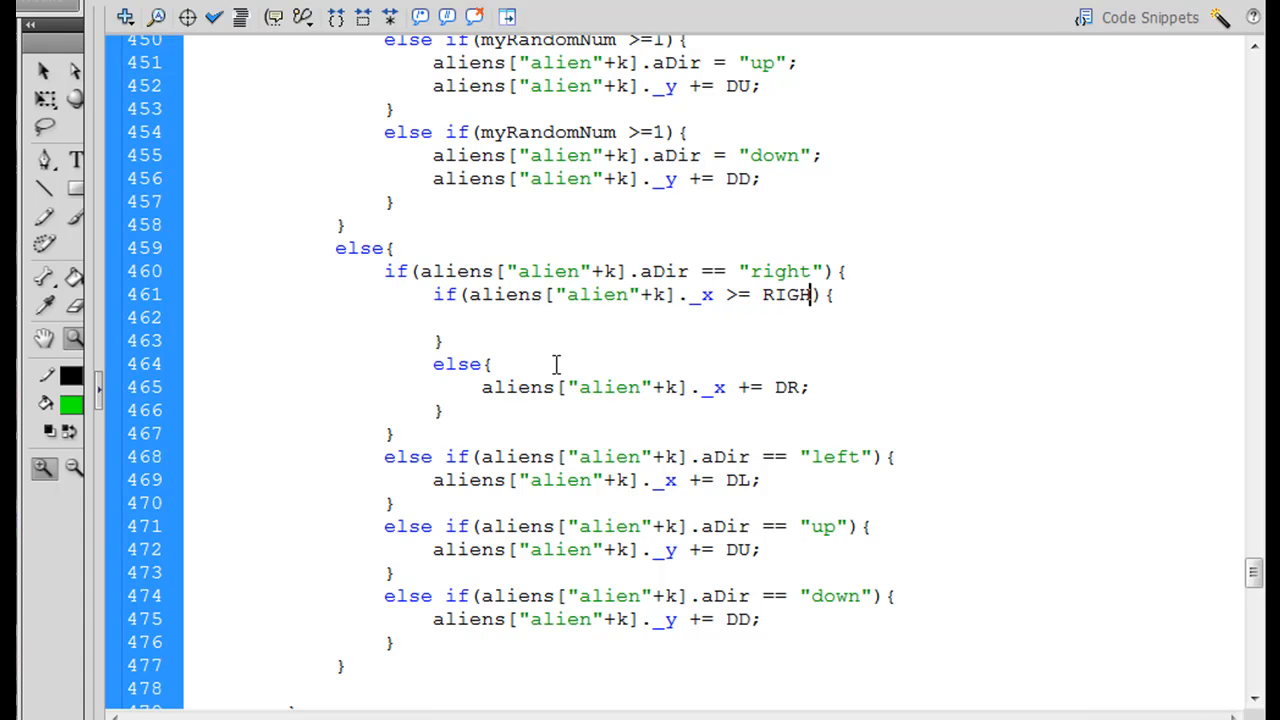
pyautogui.write('TBOUND')
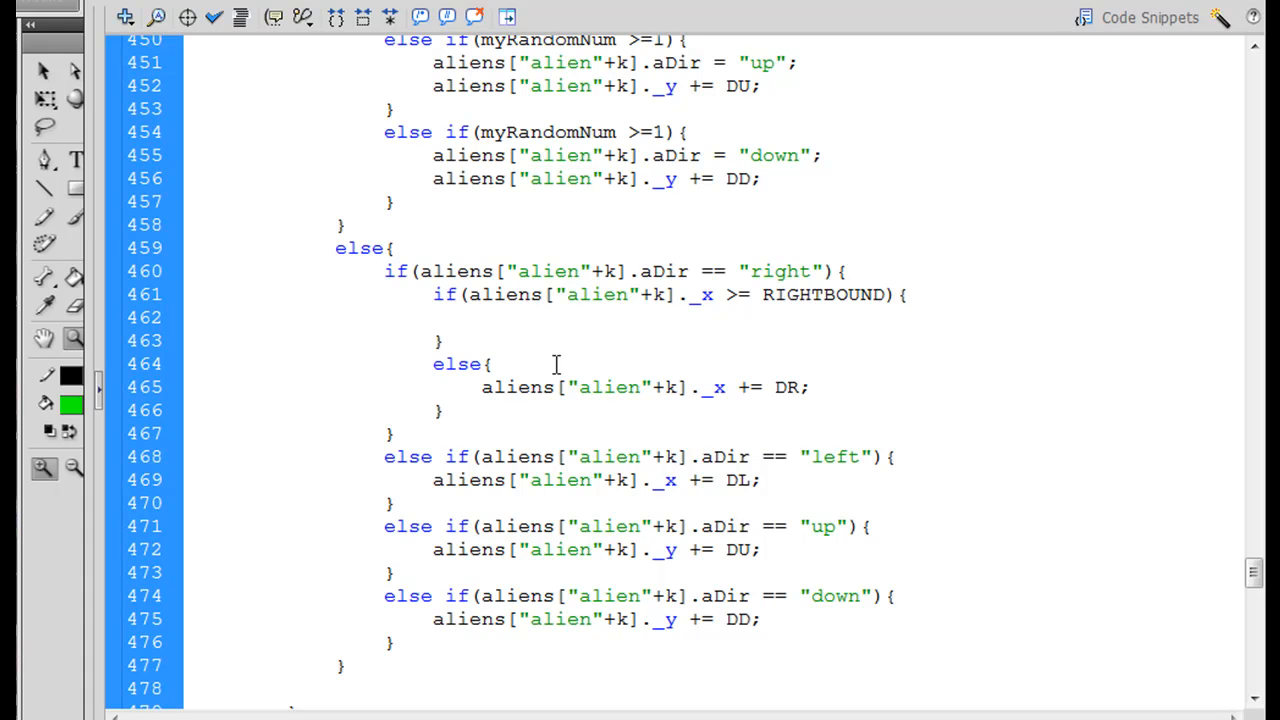
# Inside the RIGHTBOUND check, set the alien's aDir to "left"
pyautogui.click(480, 318)
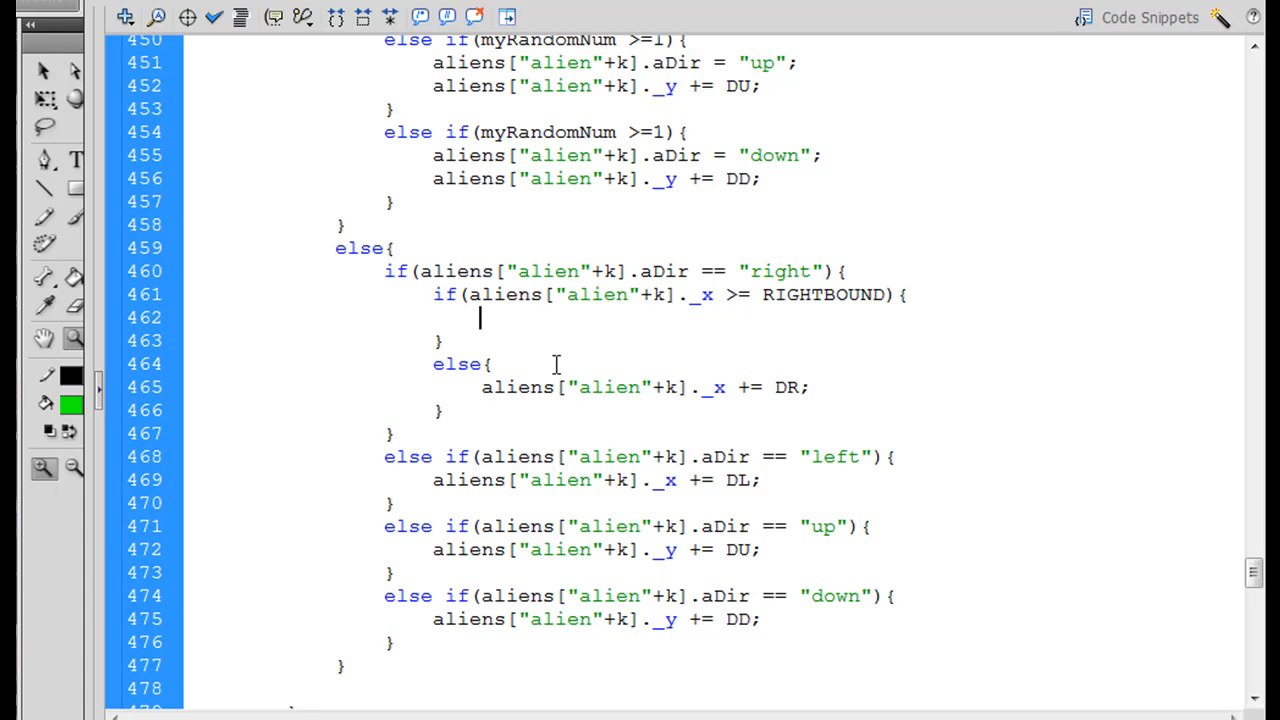
pyautogui.doubleClick(450, 271)
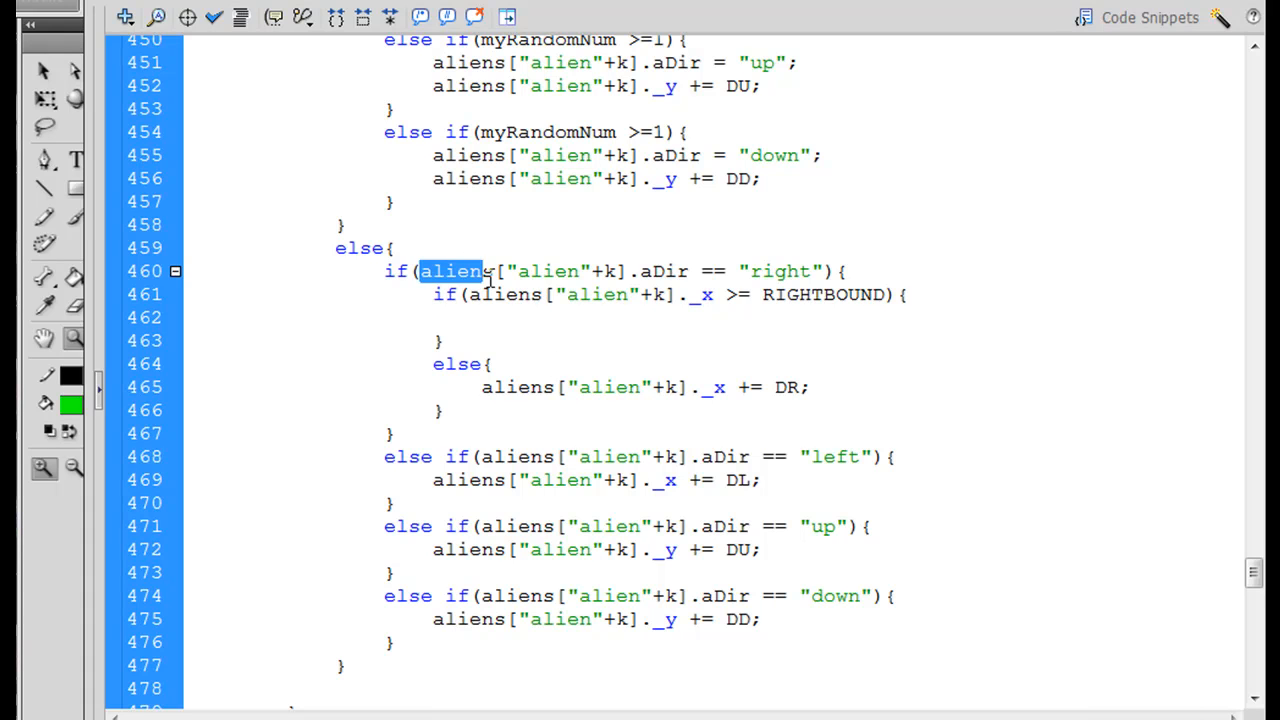
pyautogui.moveTo(483, 271); pyautogui.dragTo(820, 271)
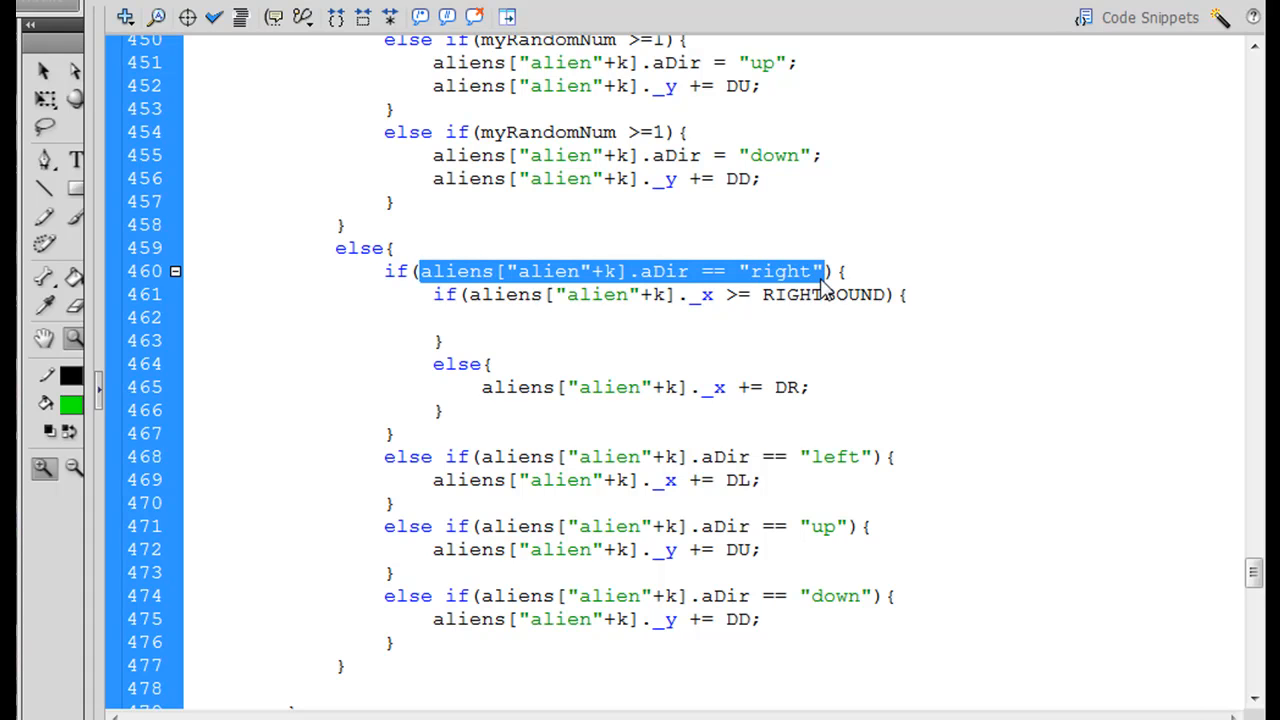
pyautogui.click(485, 318)
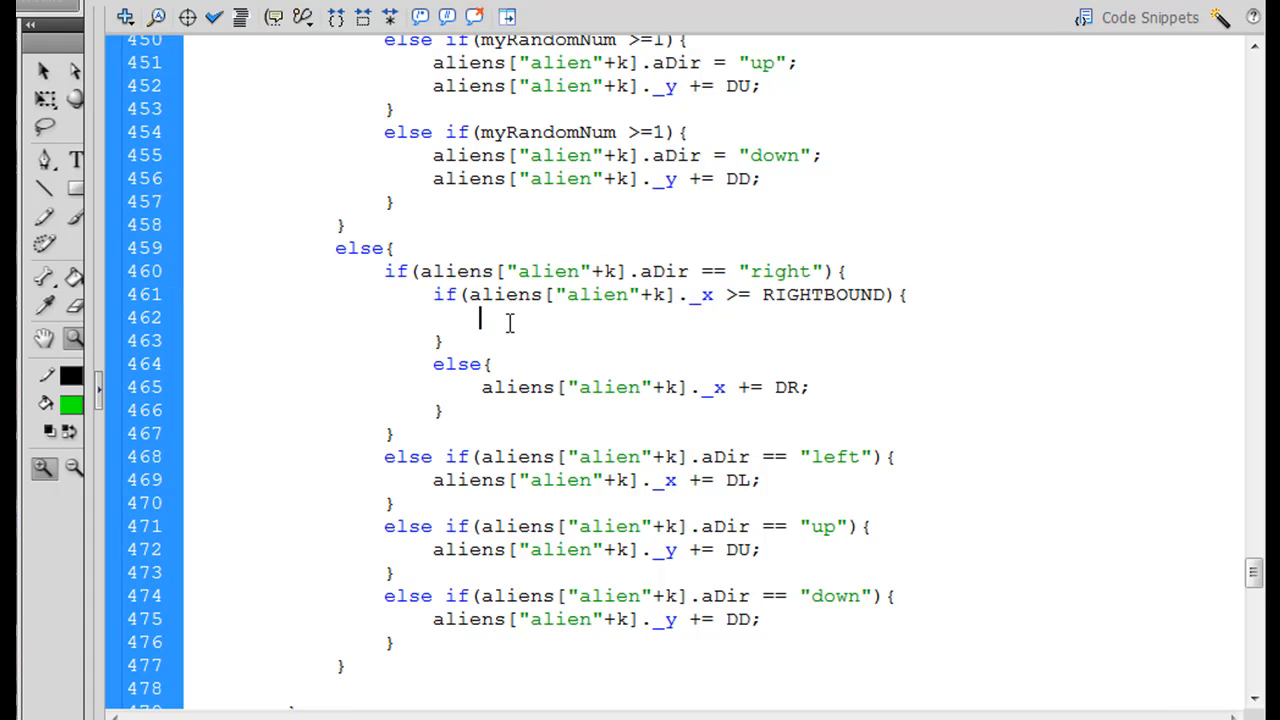
pyautogui.write('aliens["alien"+k].aDir = "right"')
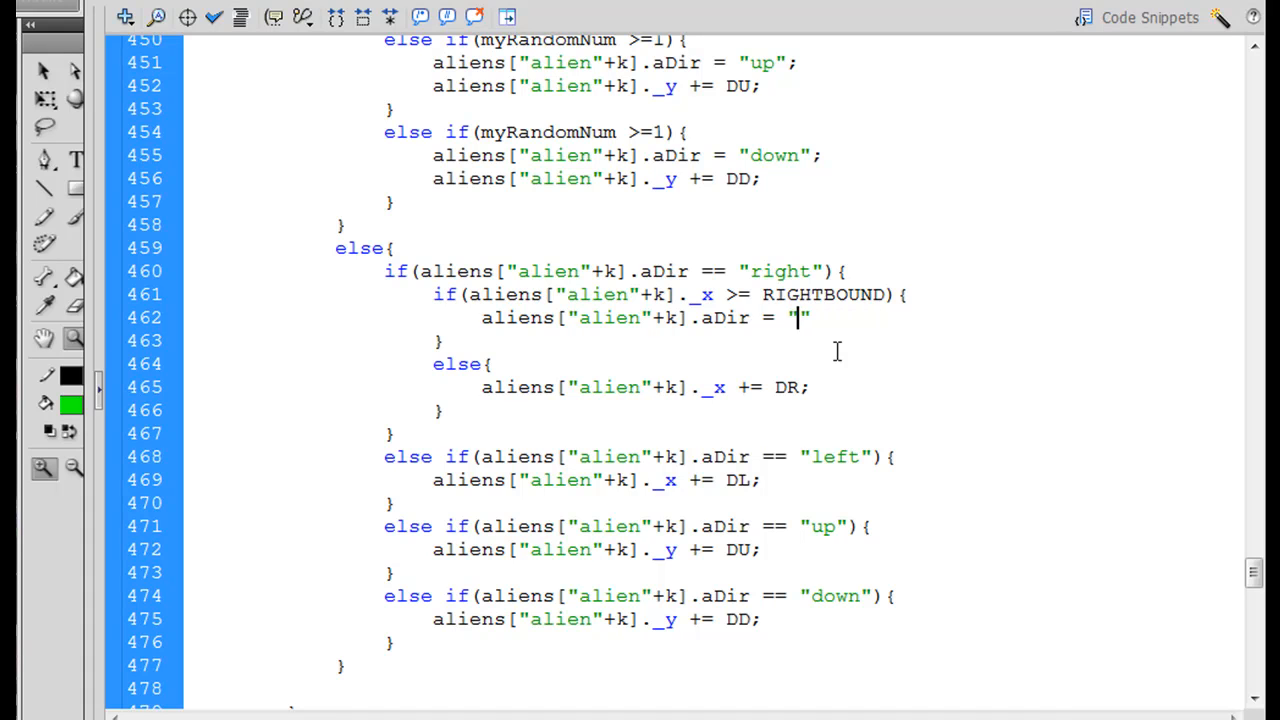
pyautogui.write('left')
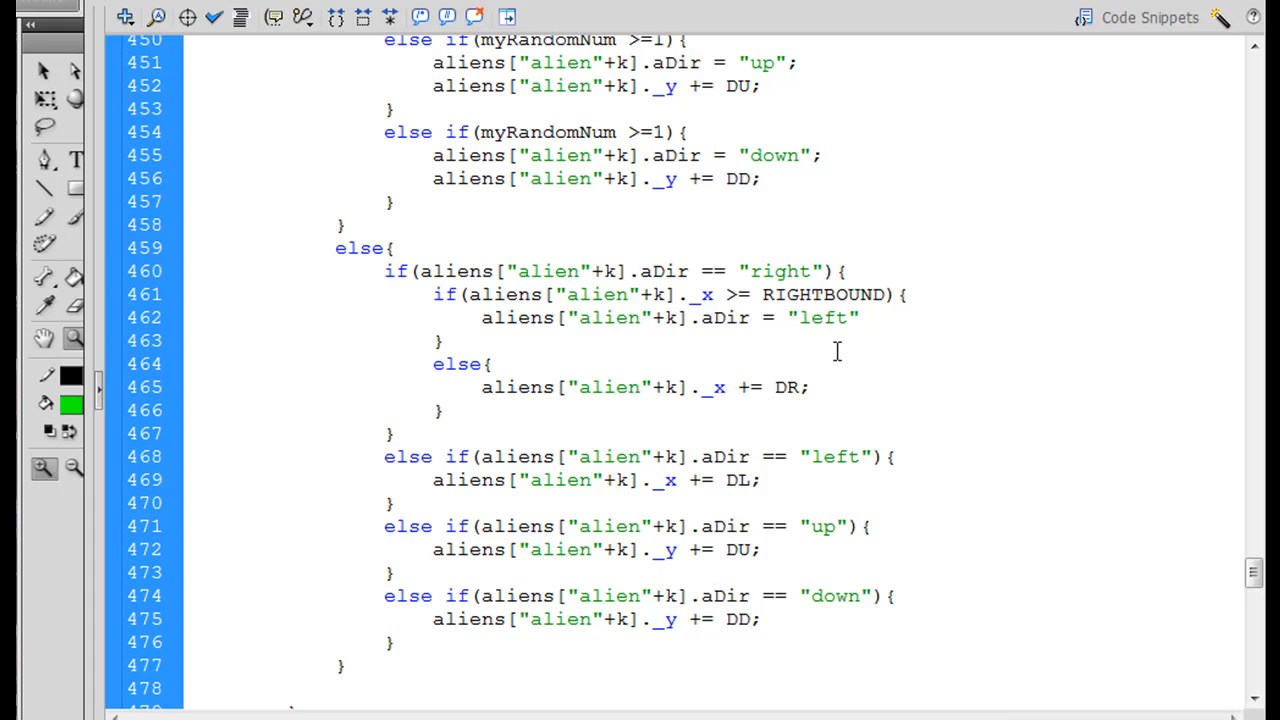
pyautogui.write(';')
pyautogui.write('aliens["alien"+k]._x += DL;')
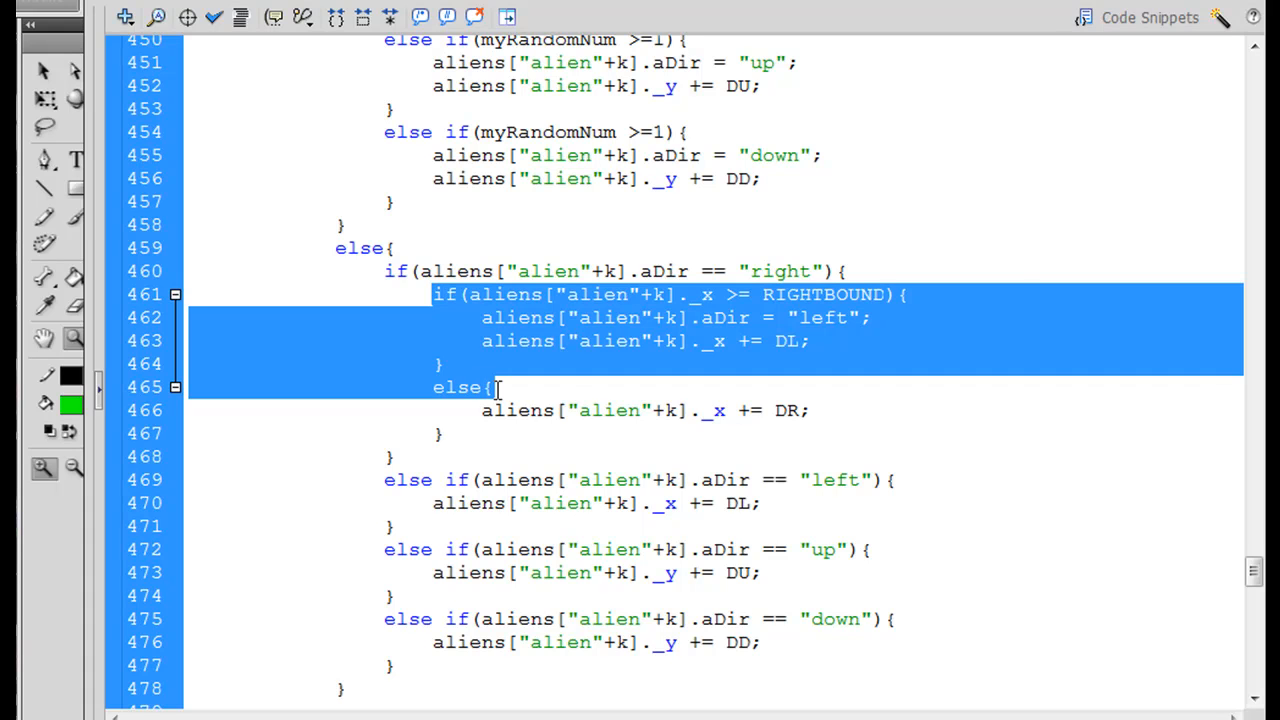
pyautogui.moveTo(533, 427)
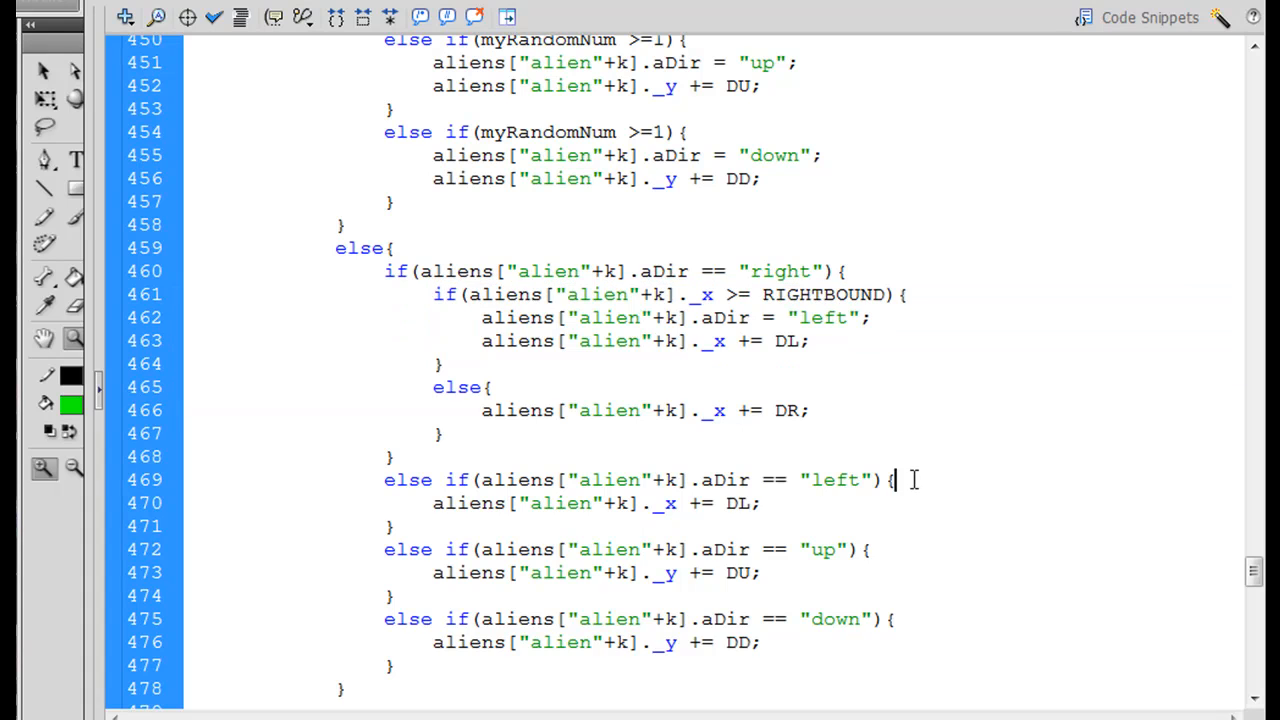
# Add an if(_x <= LEFTBOUND) block to the left branch setting aDir "right", and fix indentation
pyautogui.write('if(aliens["alien"+k]._x >= RIGHTBOUND){')
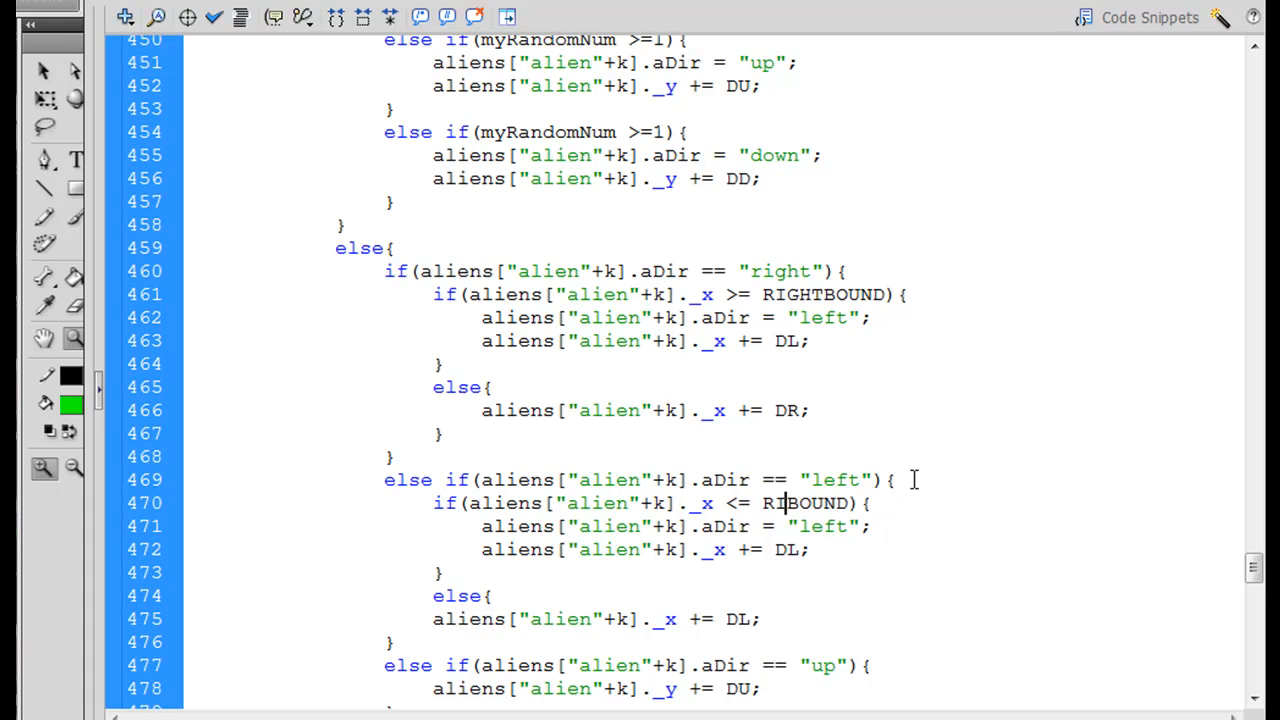
pyautogui.write('LEFTBOUND')
pyautogui.click(682, 527)
pyautogui.write('righ')
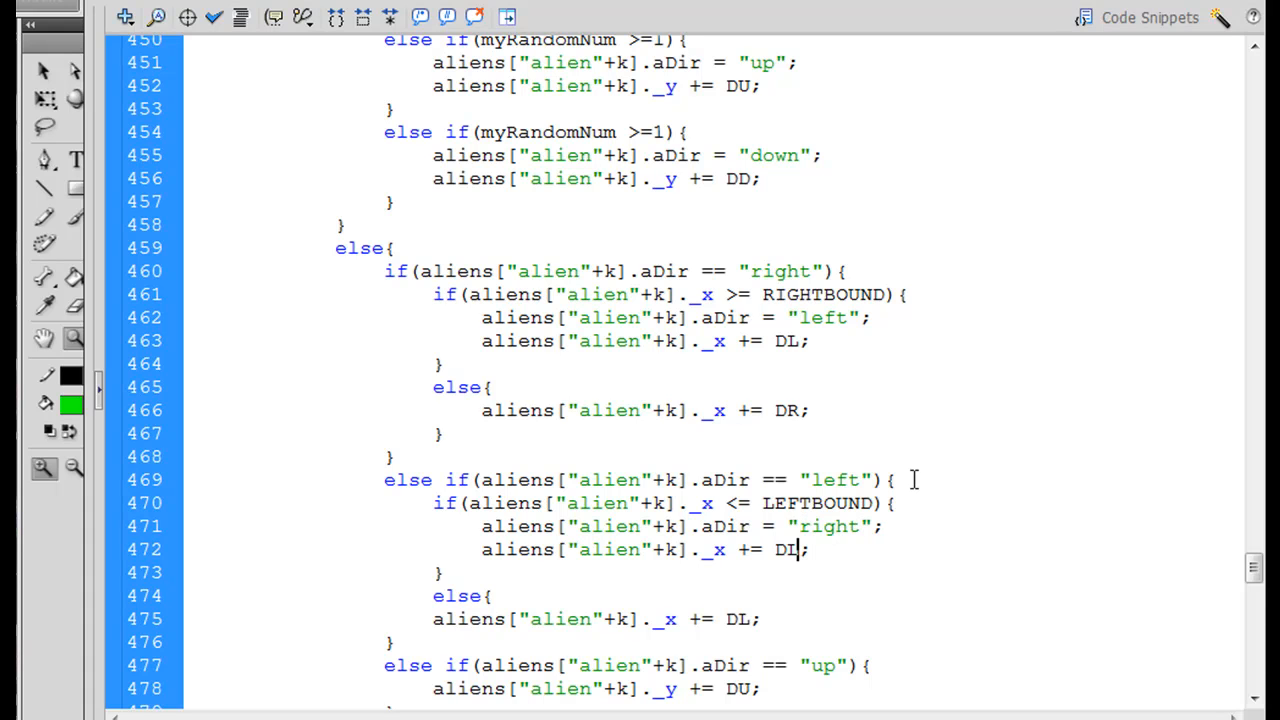
pyautogui.write('R')
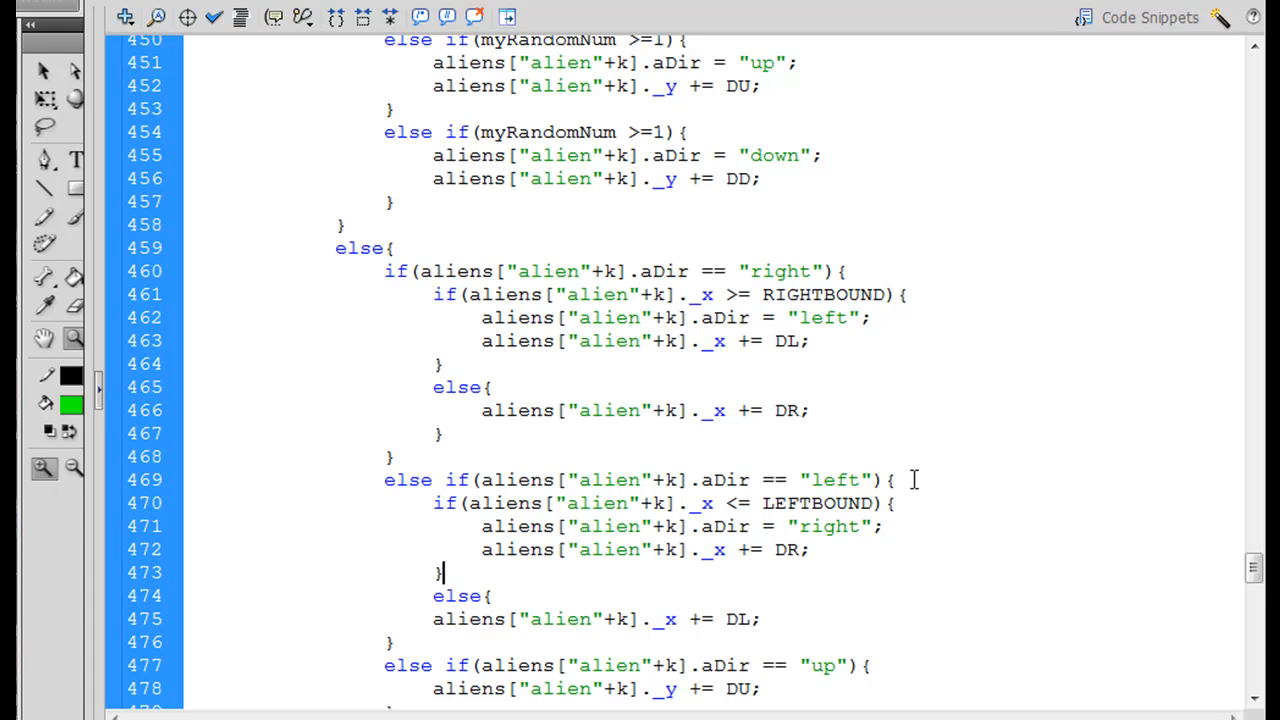
pyautogui.click(442, 572)
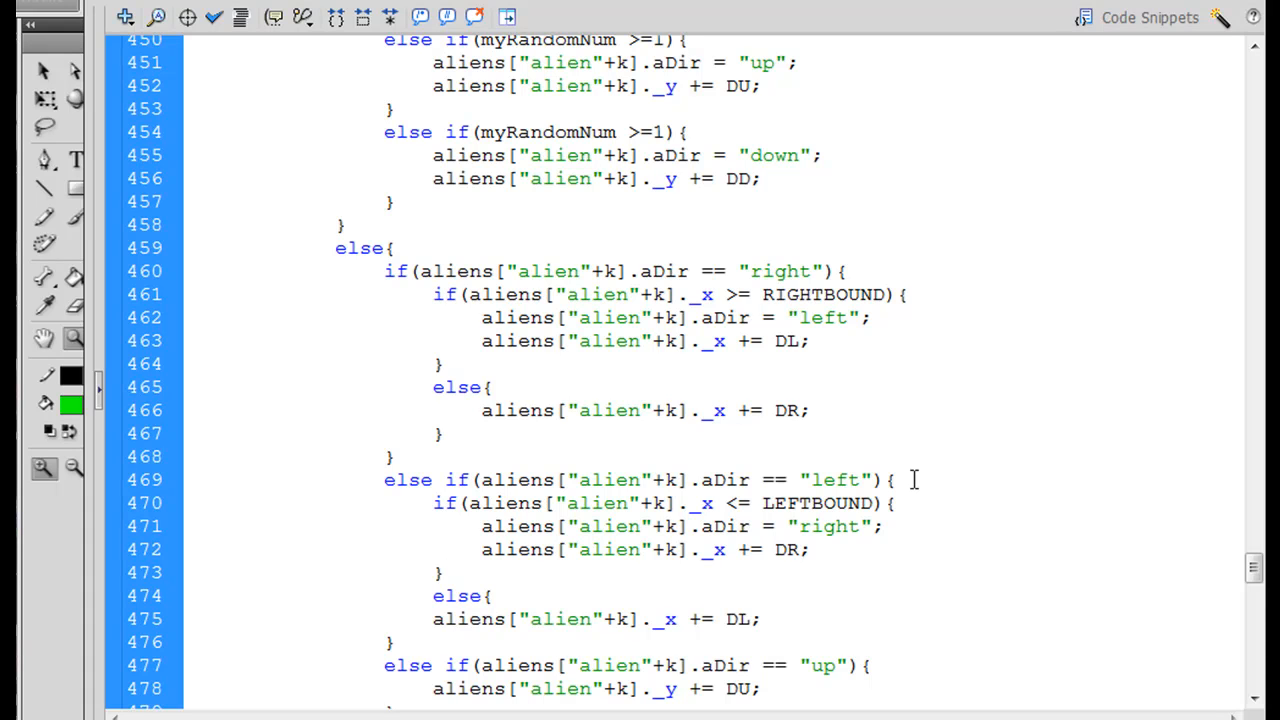
pyautogui.click(432, 619)
pyautogui.write('}')
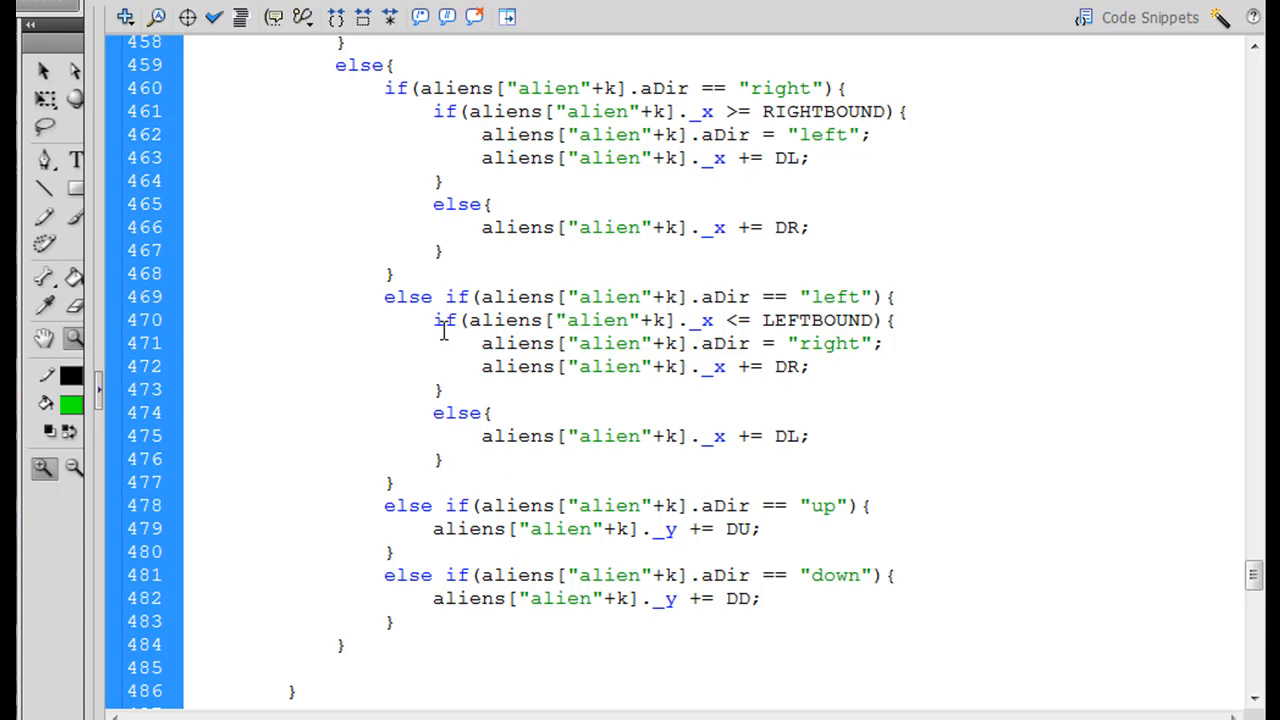
# Copy the left-boundary block into the up branch, changing it to _y <= TOPBOUND with aDir "down"
pyautogui.moveTo(433, 320); pyautogui.dragTo(447, 389)
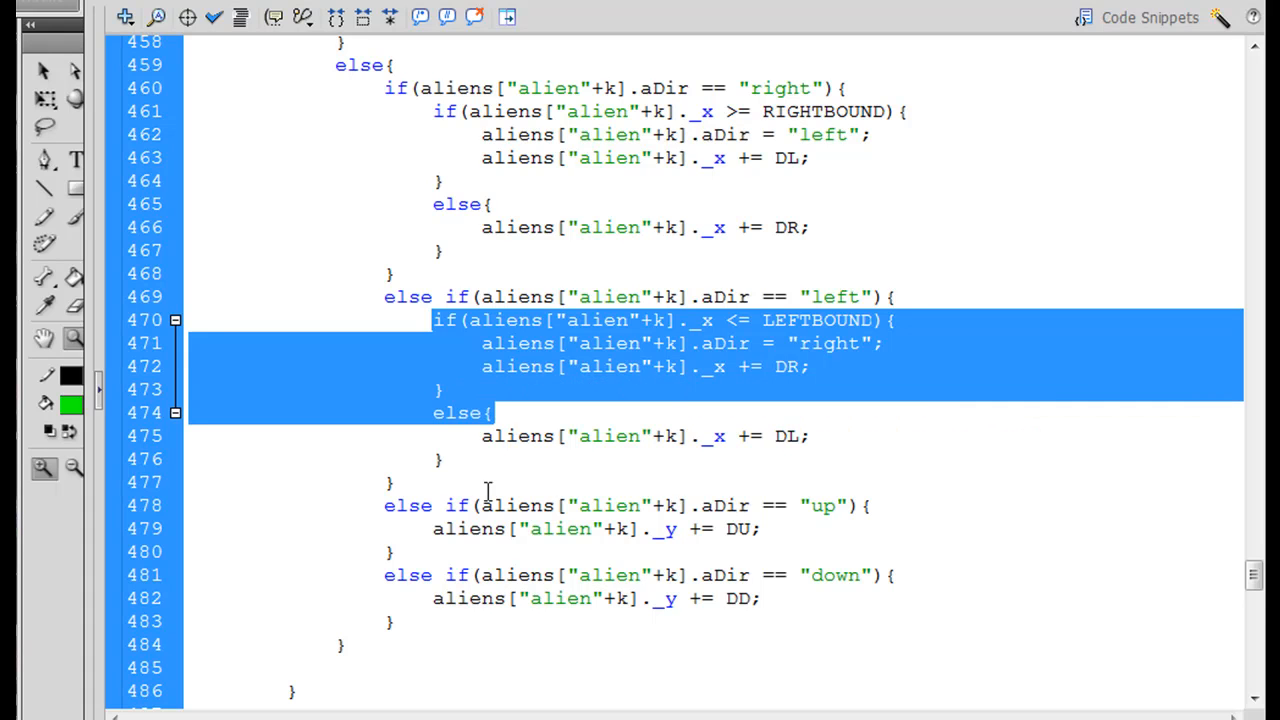
pyautogui.moveTo(910, 507)
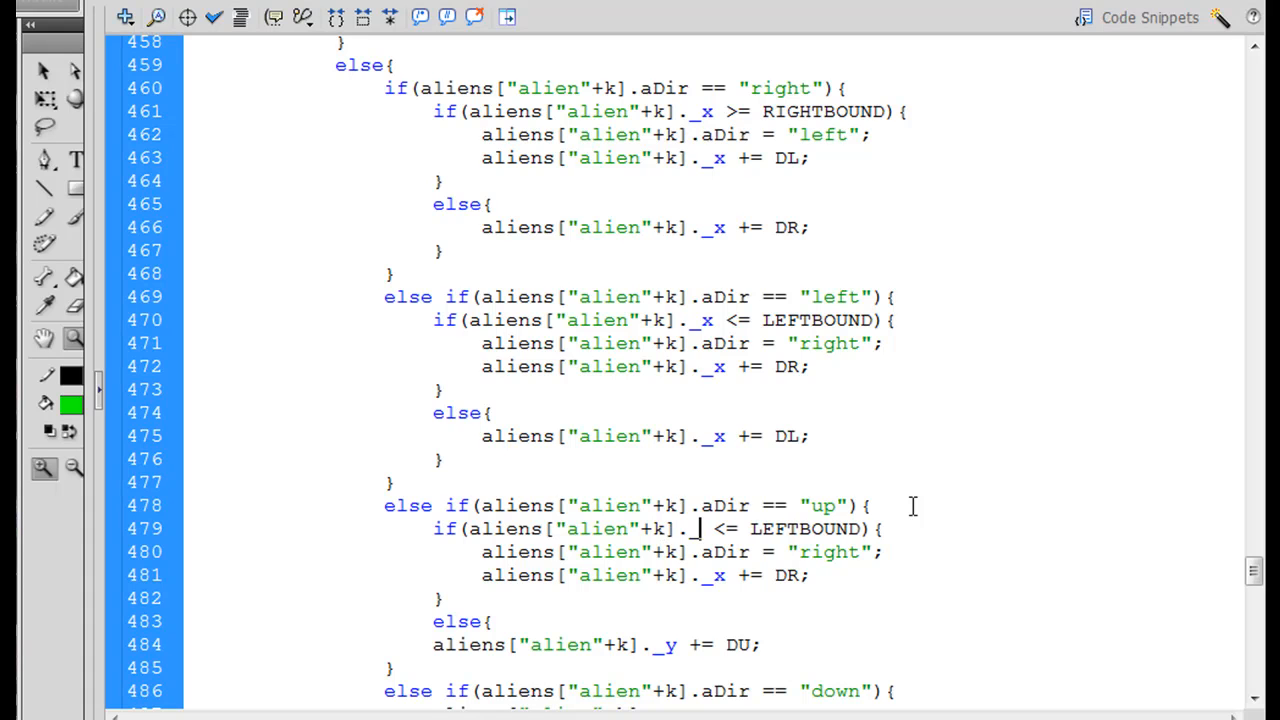
pyautogui.write('y')
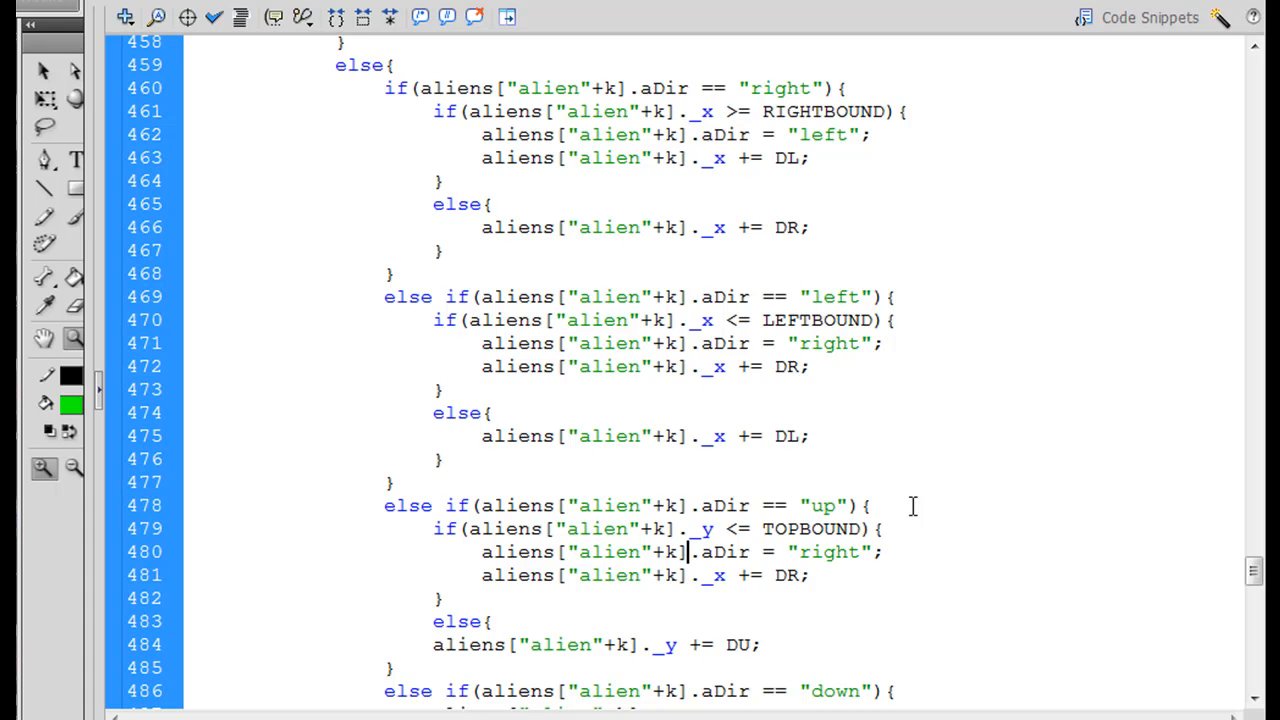
pyautogui.press('Backspace')
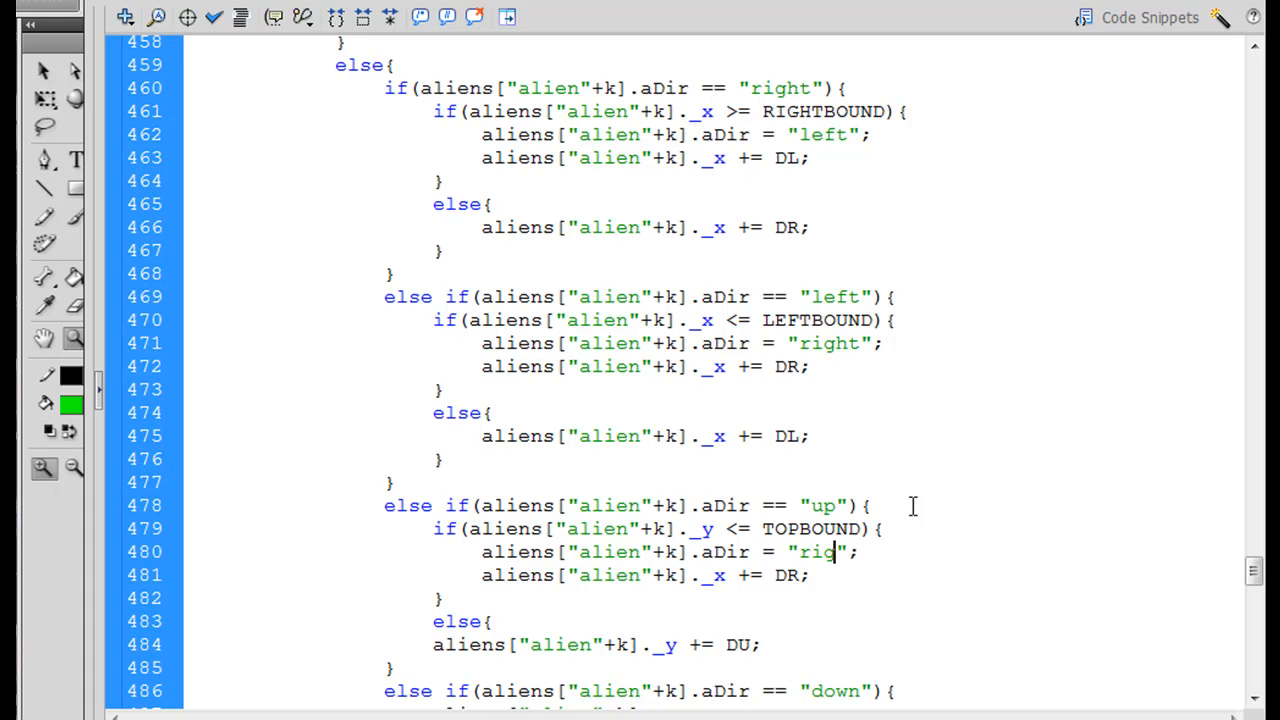
pyautogui.write('down')
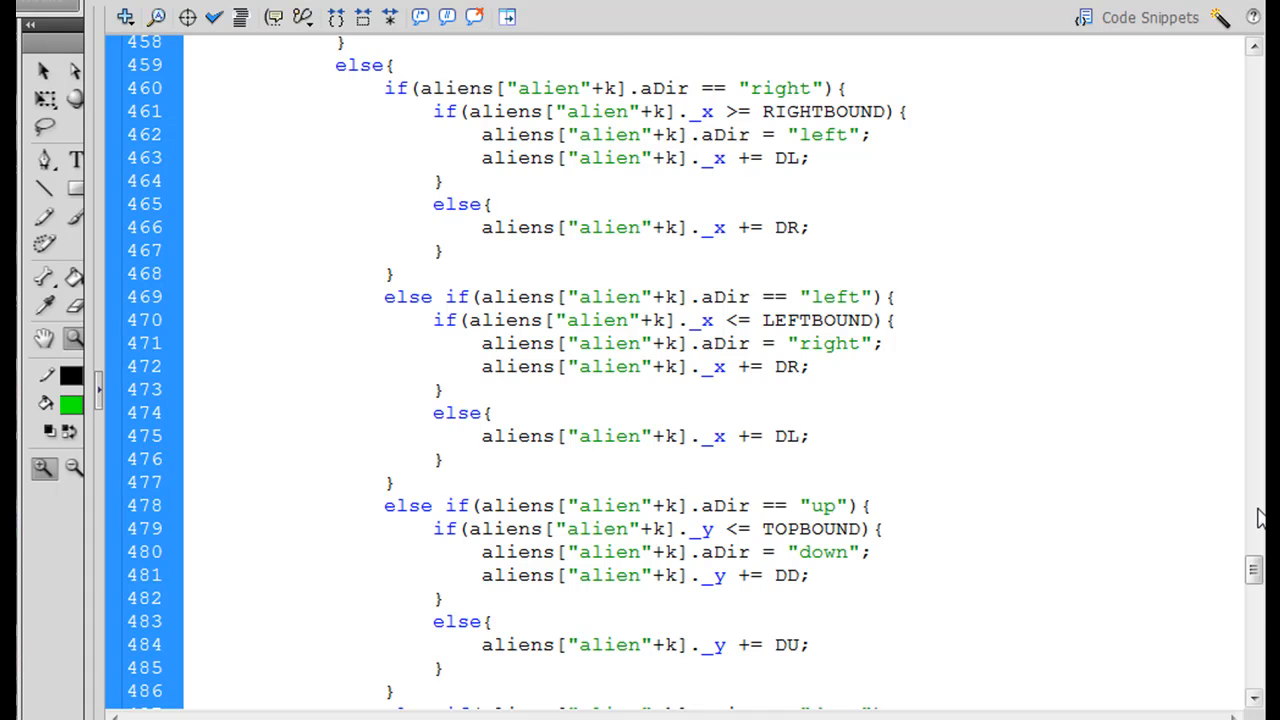
# Copy the top-boundary block into the down branch as _y >= BOTTOMBOUND, aDir "up", stepping by DU
pyautogui.scroll(-3)
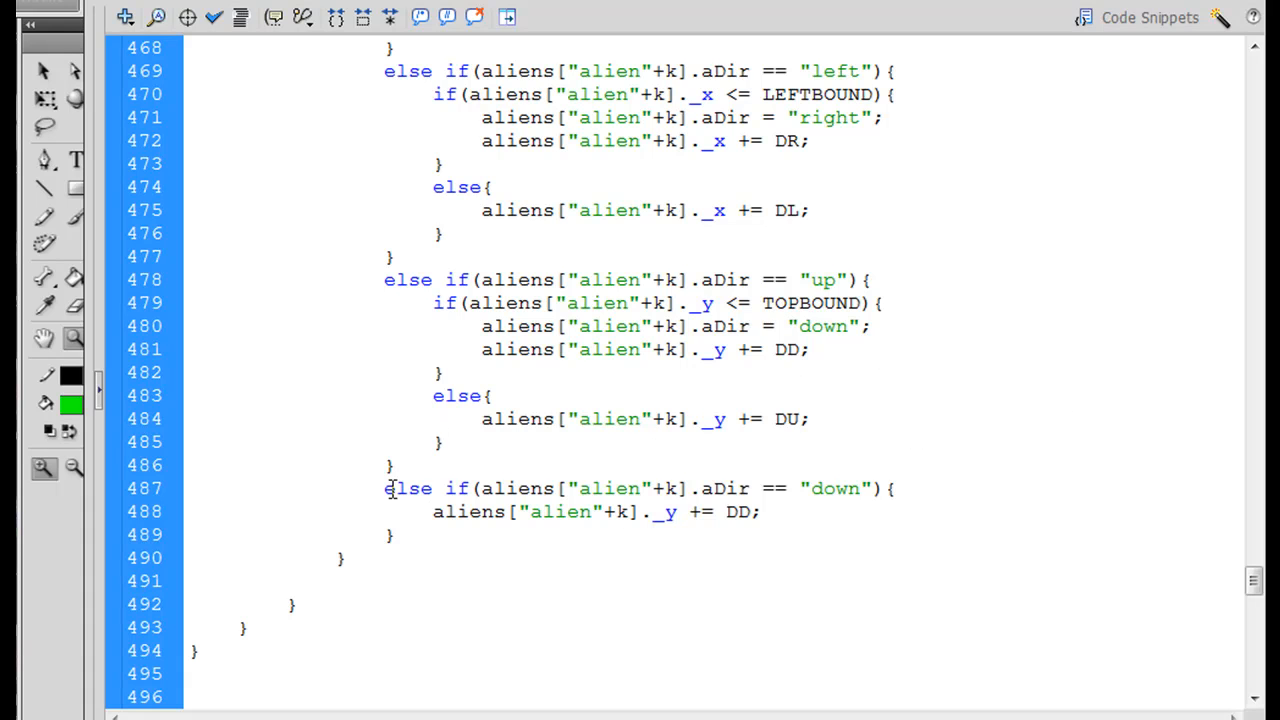
pyautogui.moveTo(433, 303); pyautogui.dragTo(495, 395)
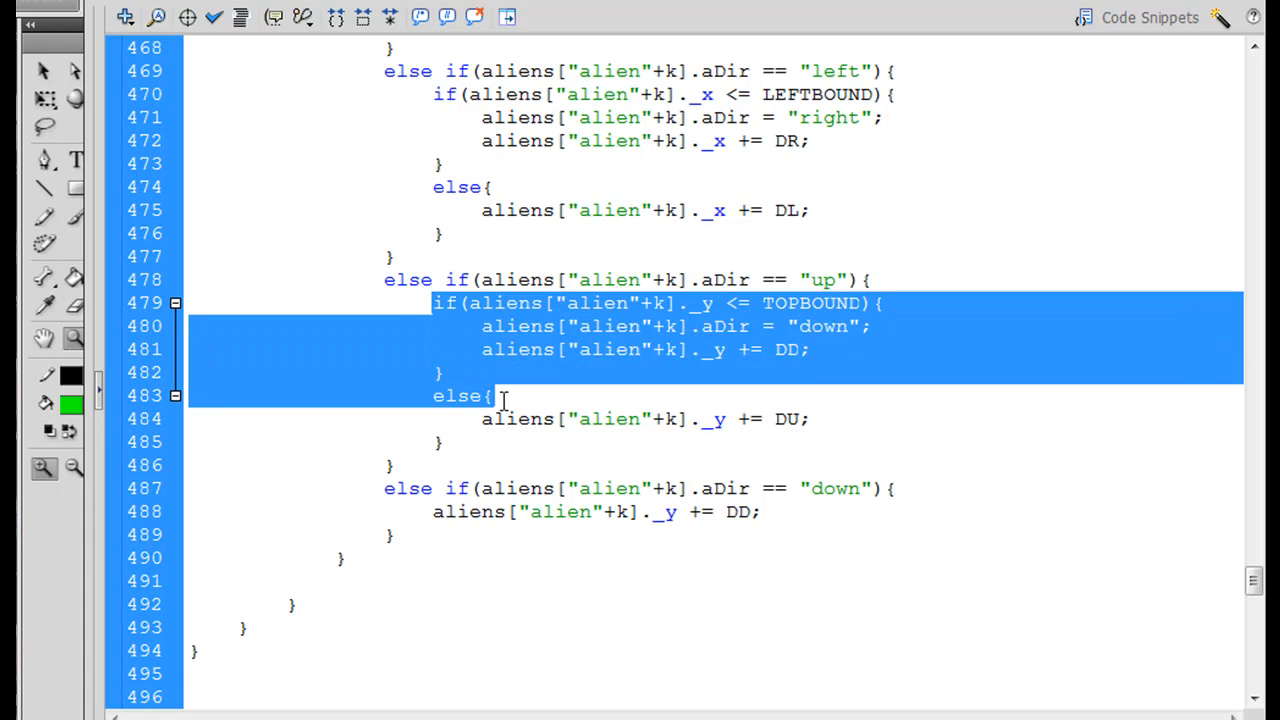
pyautogui.click(922, 488)
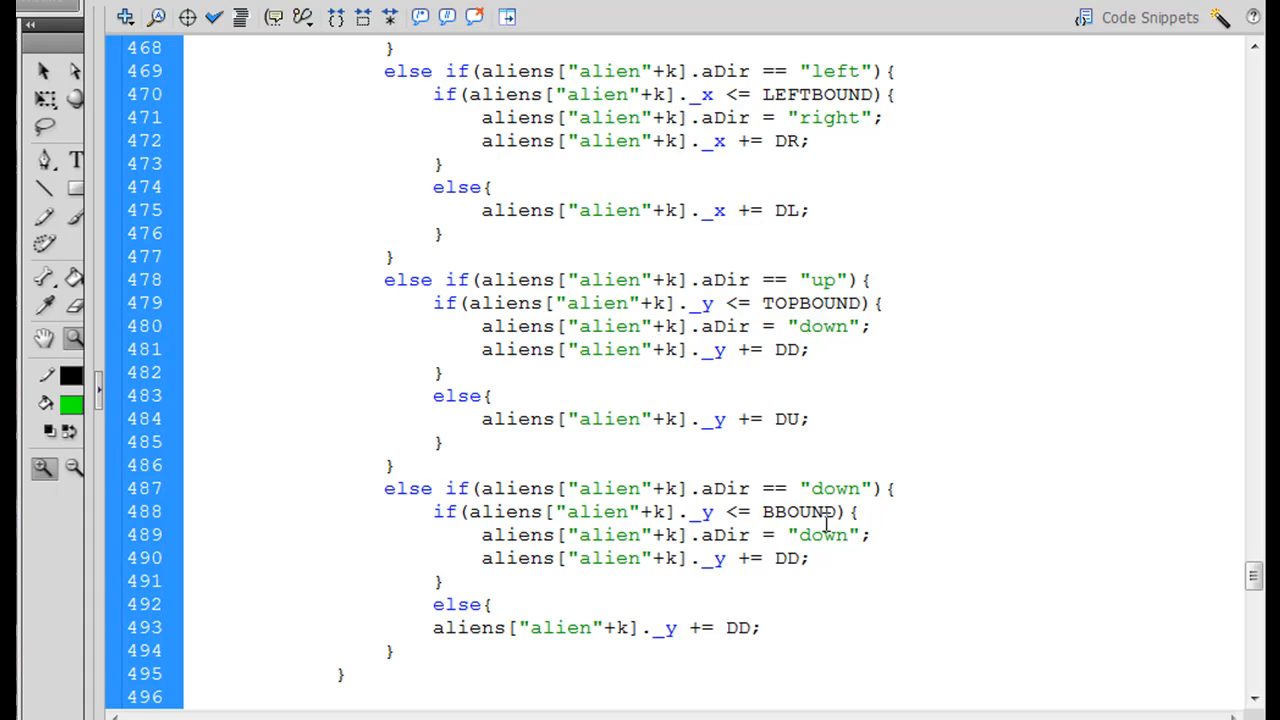
pyautogui.write('BOTTOMBOUND')
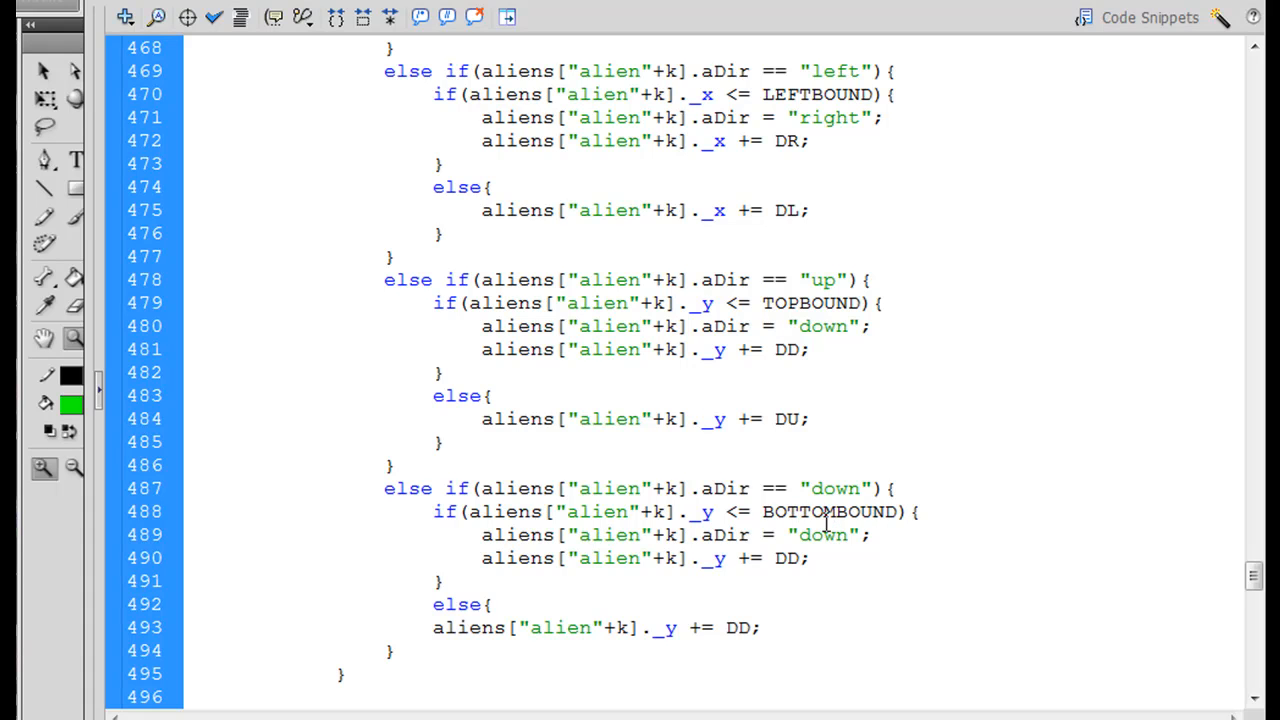
pyautogui.click(730, 511)
pyautogui.write('>')
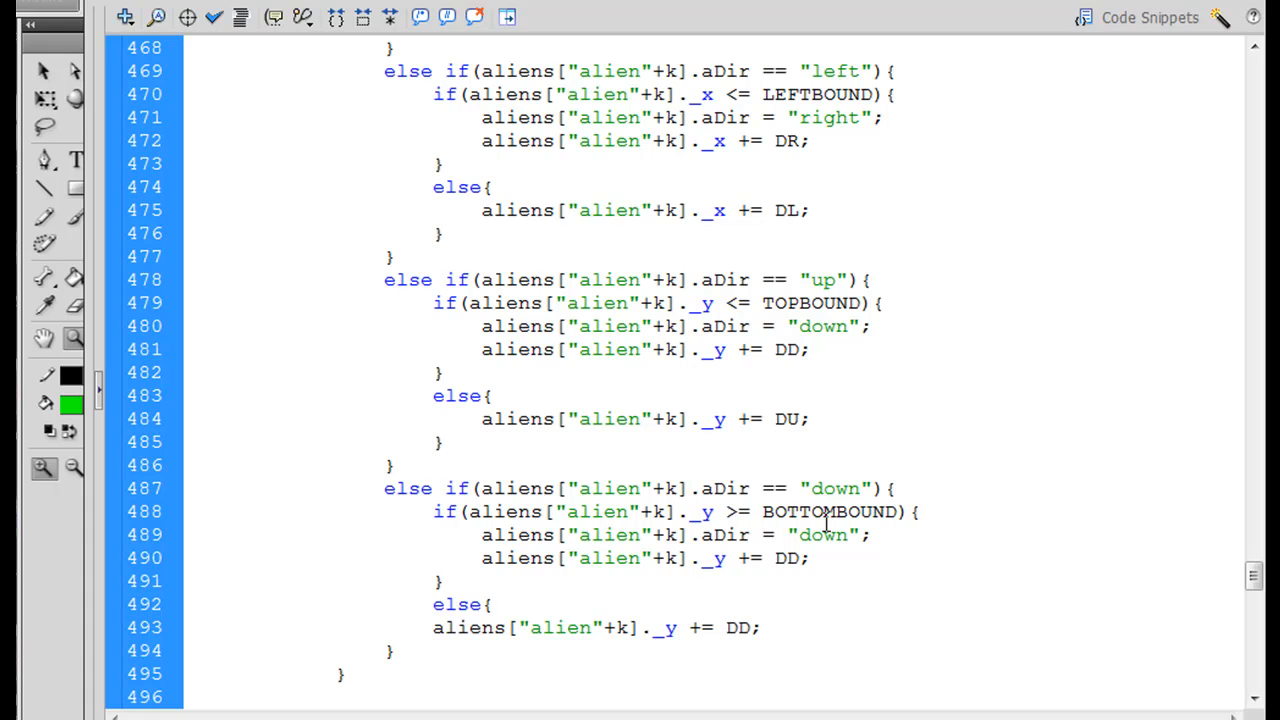
pyautogui.click(848, 534)
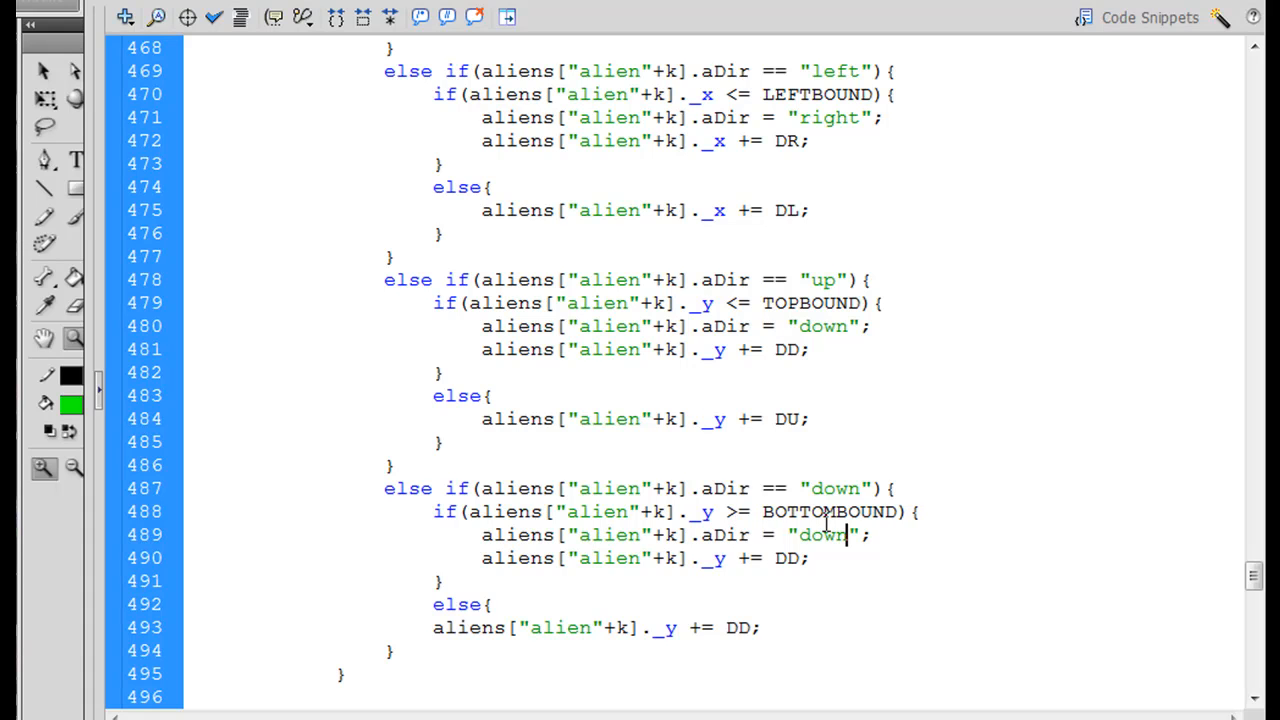
pyautogui.write('up')
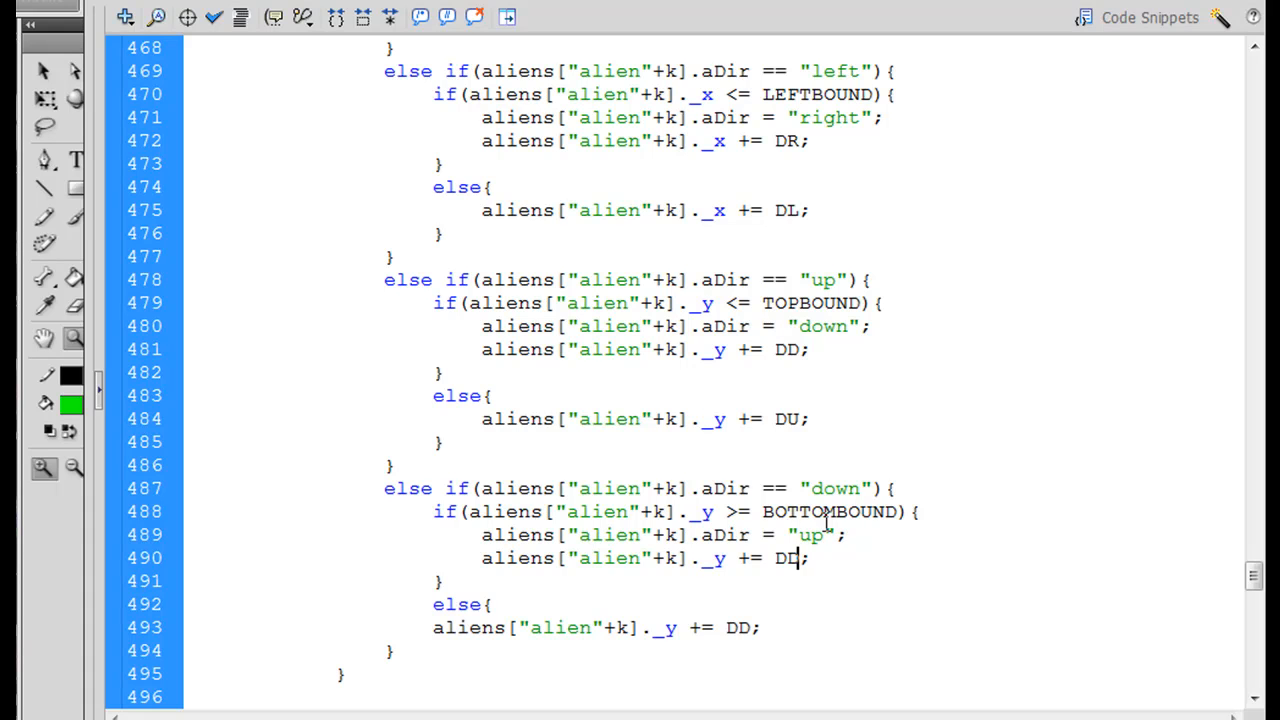
pyautogui.write('U')
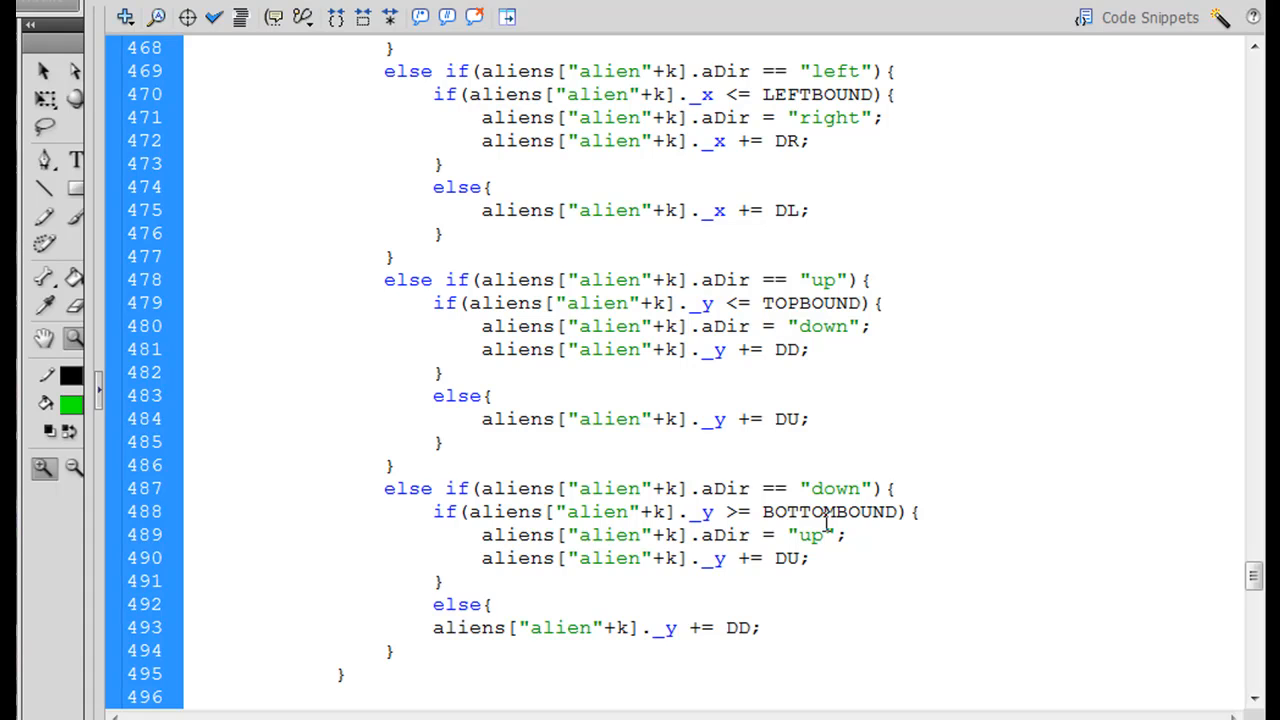